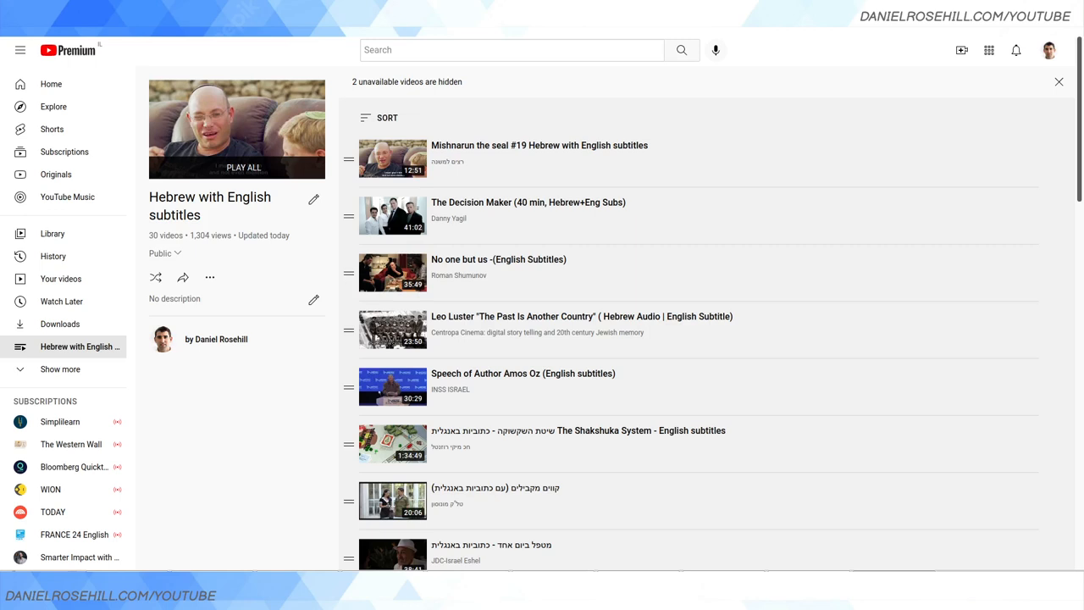
Scroll to the Hebrew with English subtitles playlist and open its three-dot options menu.
scroll("down", 3)
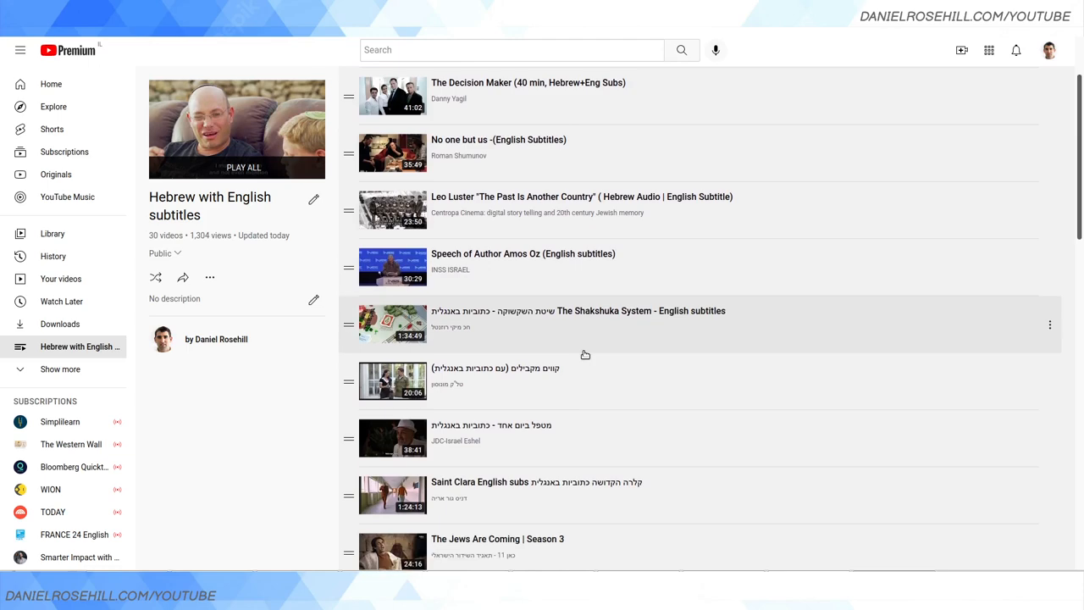
scroll("down", 3)
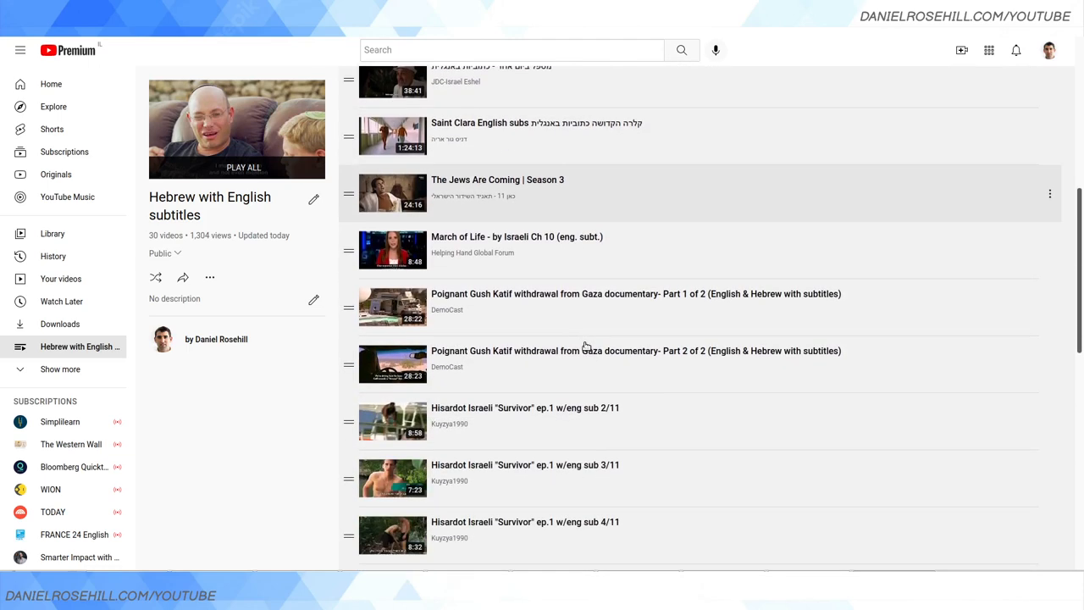
scroll("down", 3)
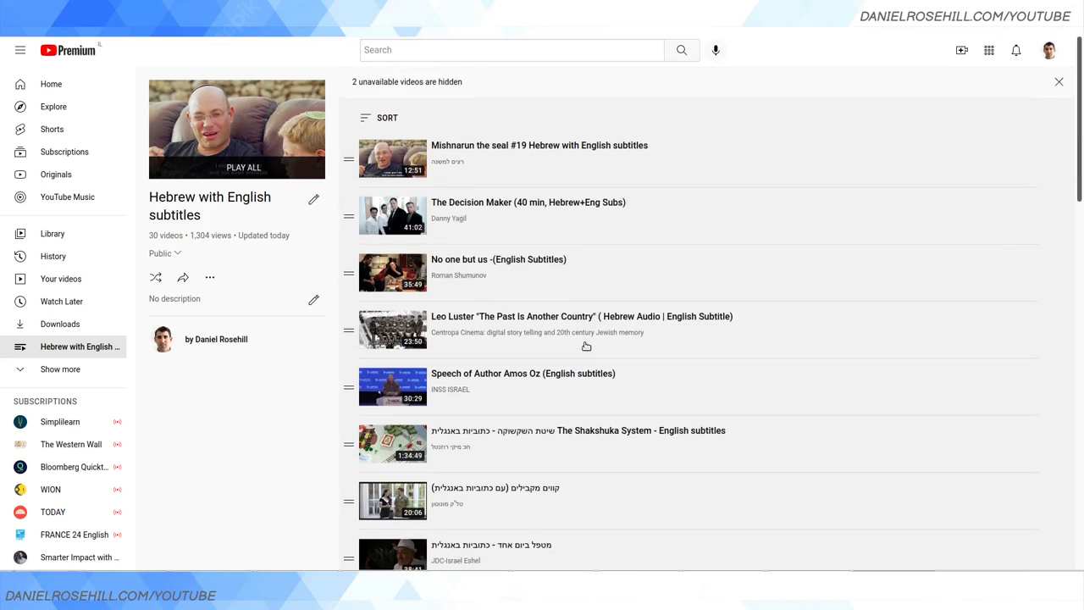
mouse_move(215, 272)
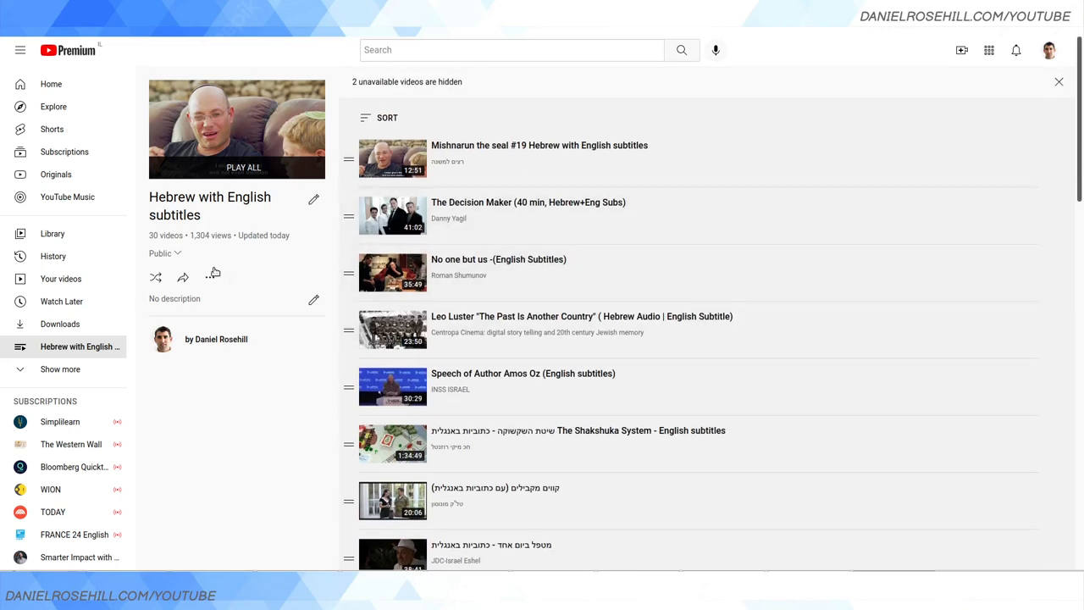
left_click(210, 277)
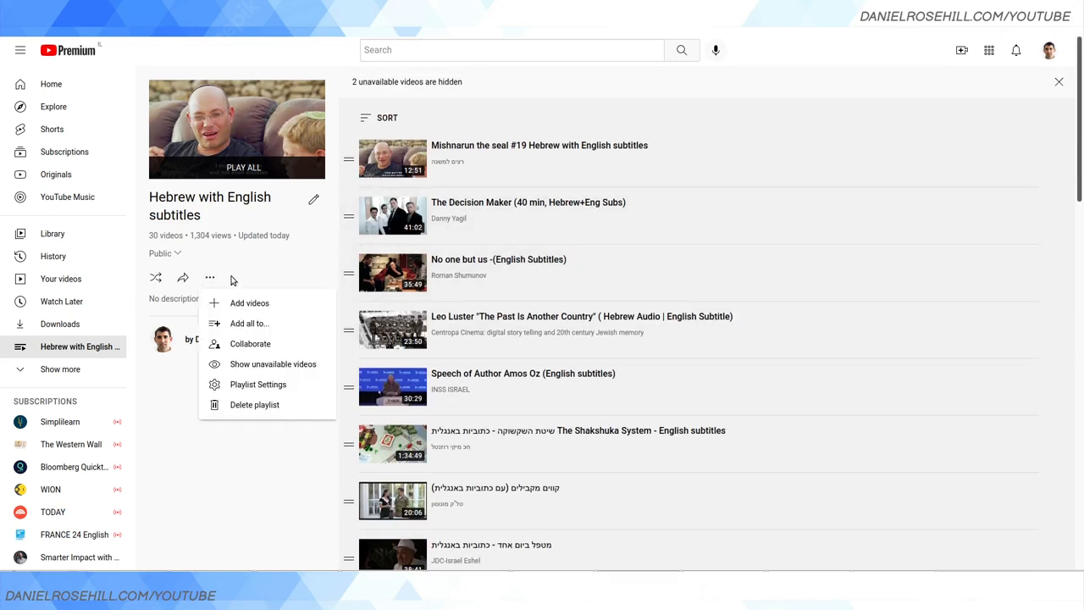
mouse_move(316, 230)
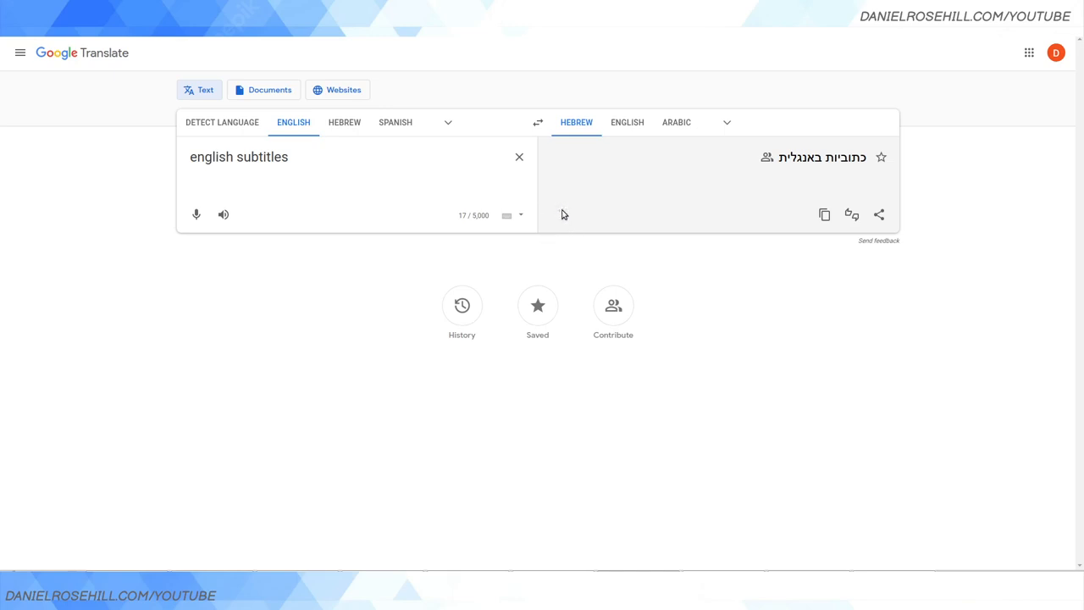
left_click(558, 215)
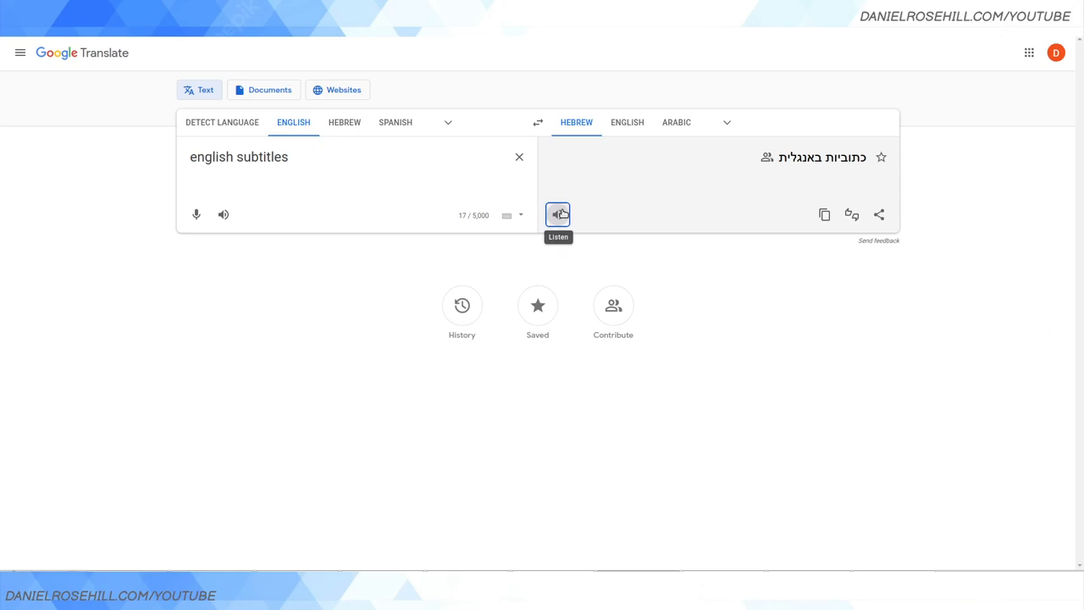
left_click(825, 214)
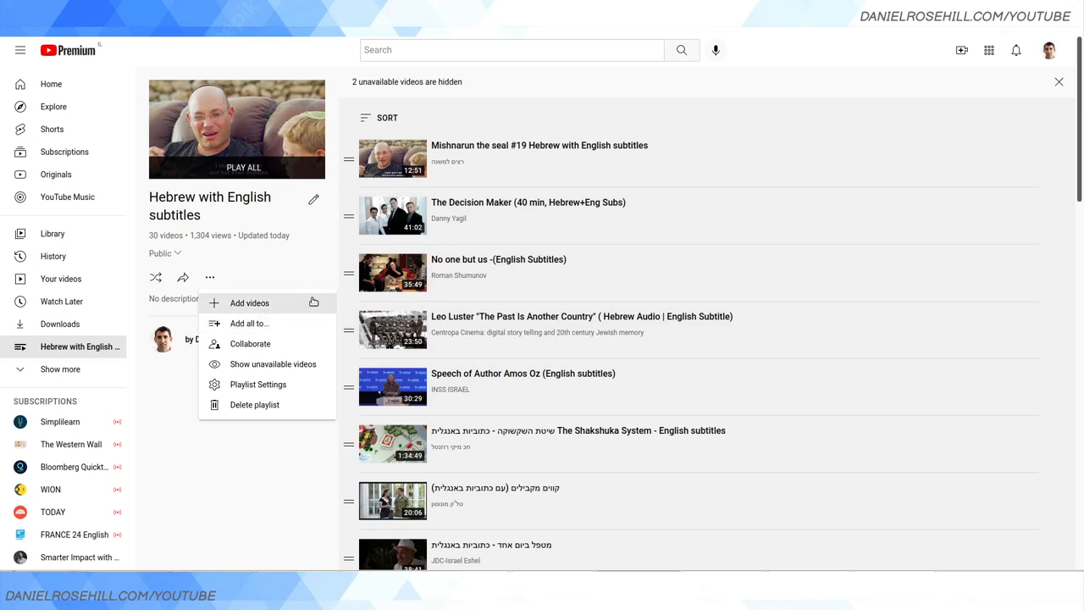
Search the add-videos dialog for 'כתוביות באנגלית'.
left_click(249, 303)
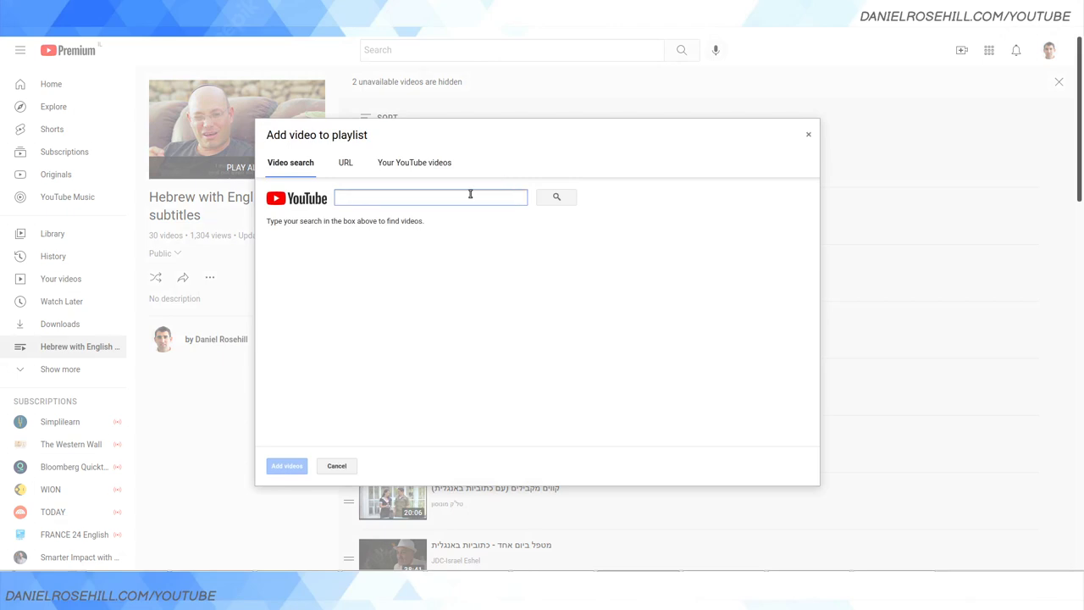
type("כתוביות באנגלית")
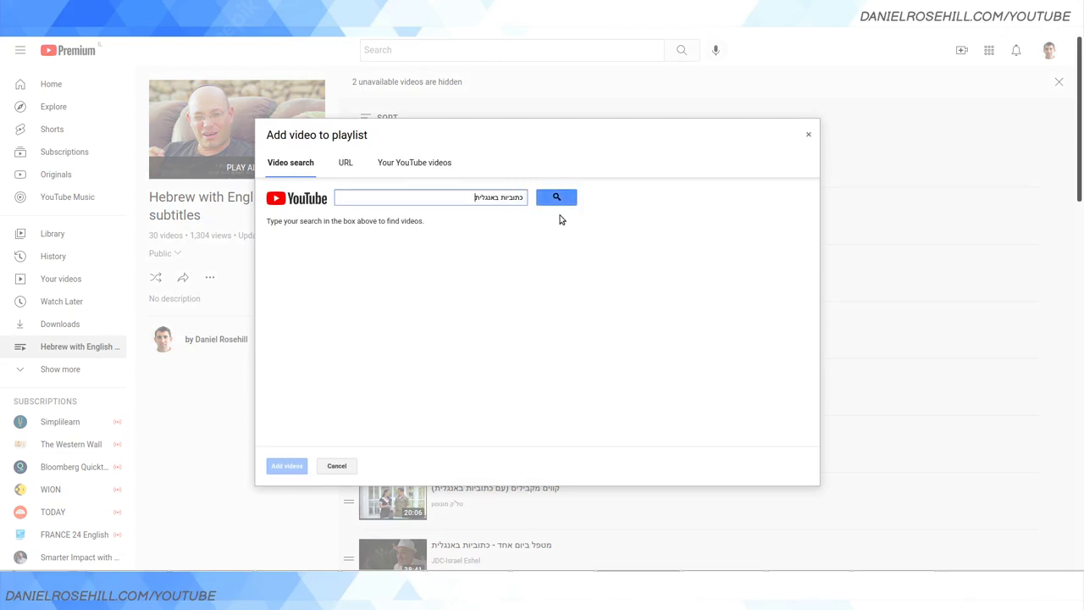
left_click(556, 197)
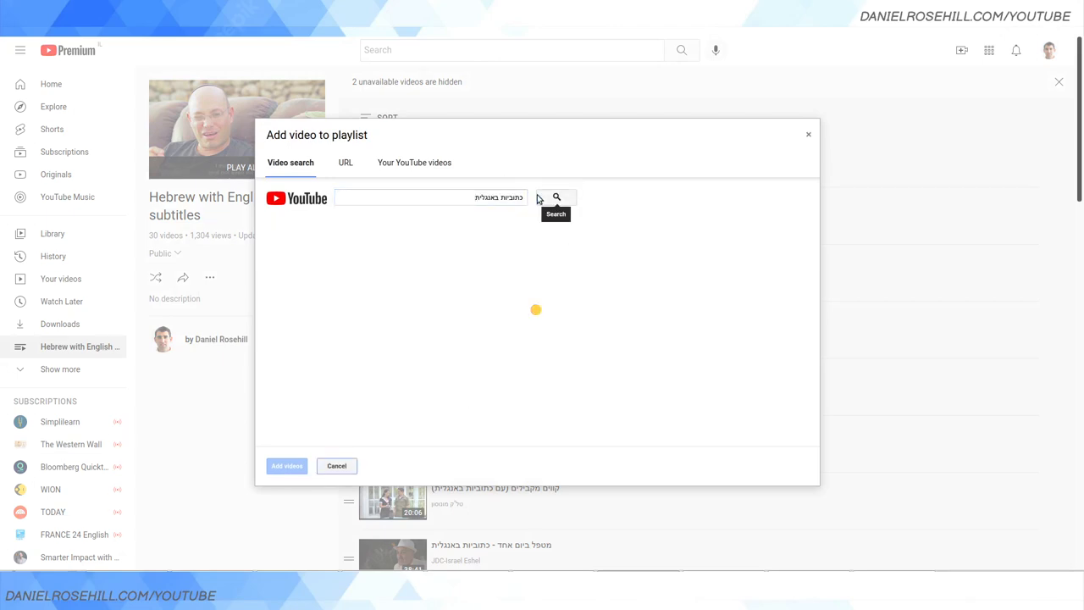
left_click(556, 197)
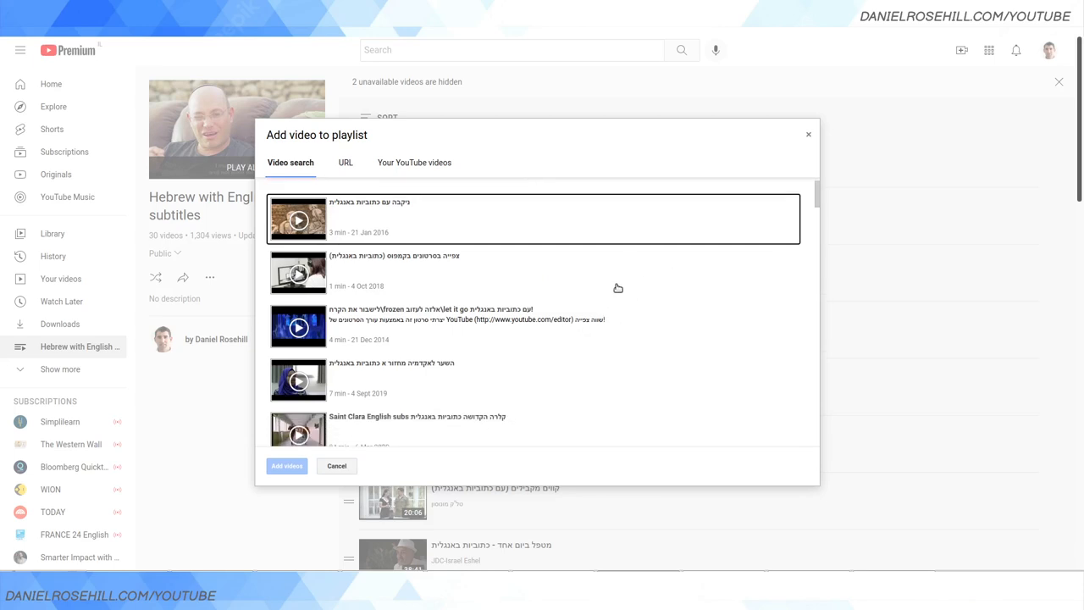
Select the 47-minute Alon Tahori video with English subtitles and add it to the playlist.
scroll("down", 3)
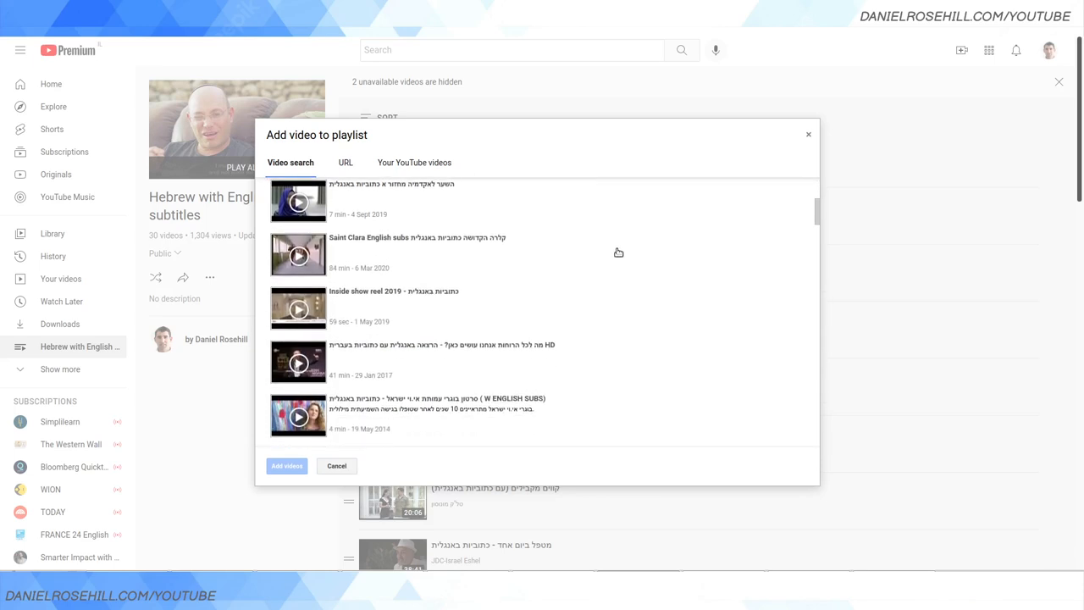
scroll("down", 3)
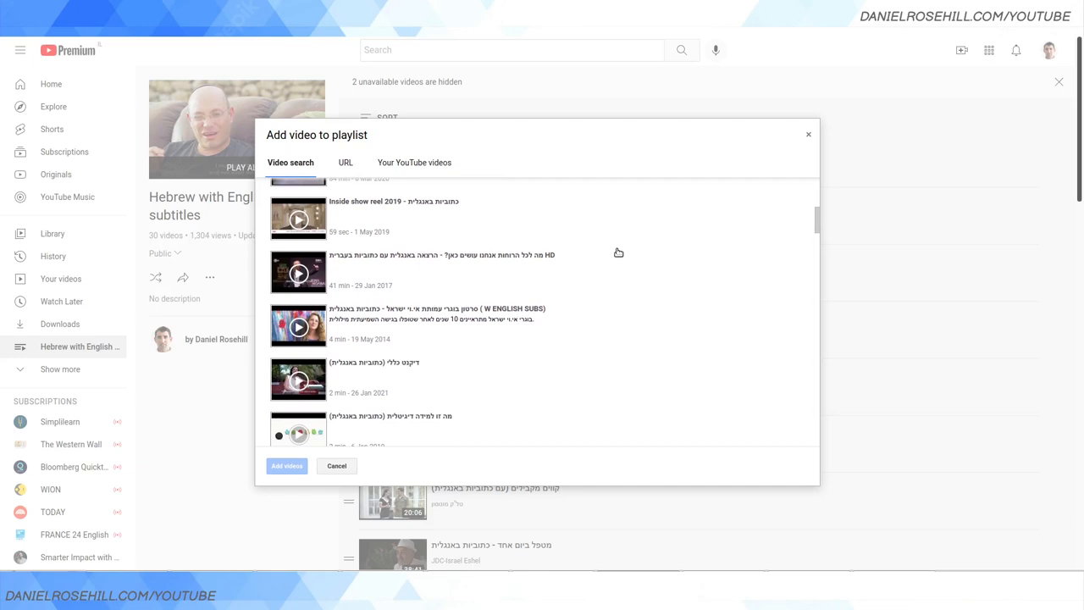
mouse_move(598, 240)
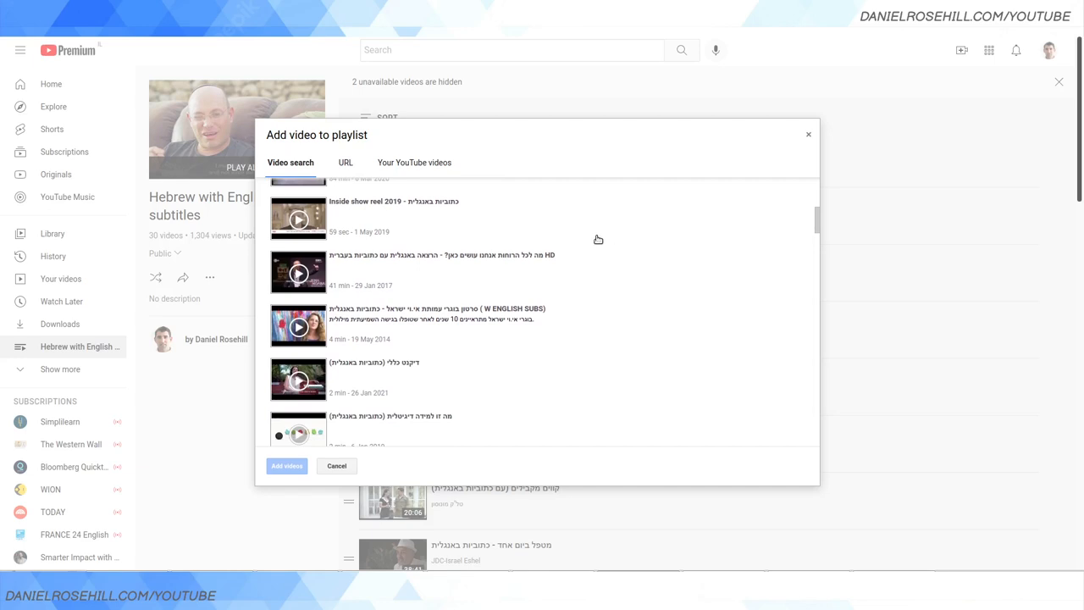
scroll("down", 3)
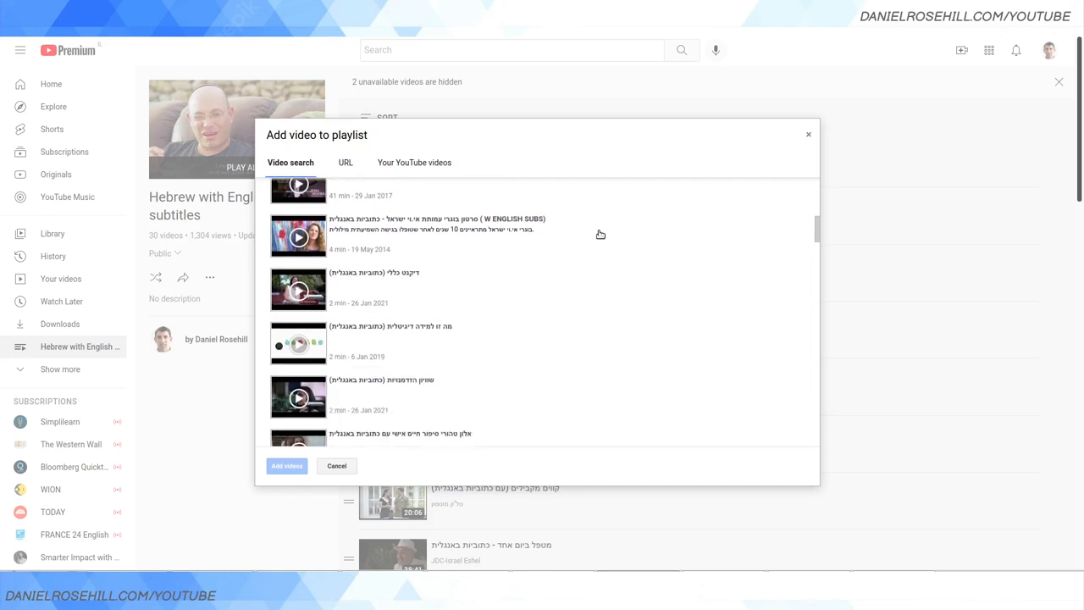
scroll("down", 3)
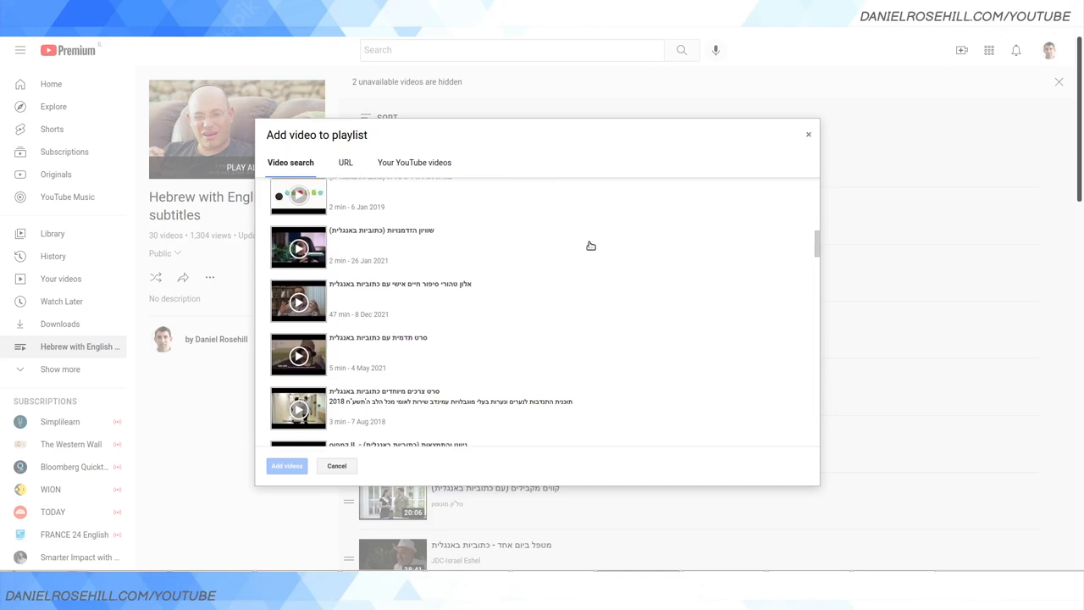
mouse_move(481, 305)
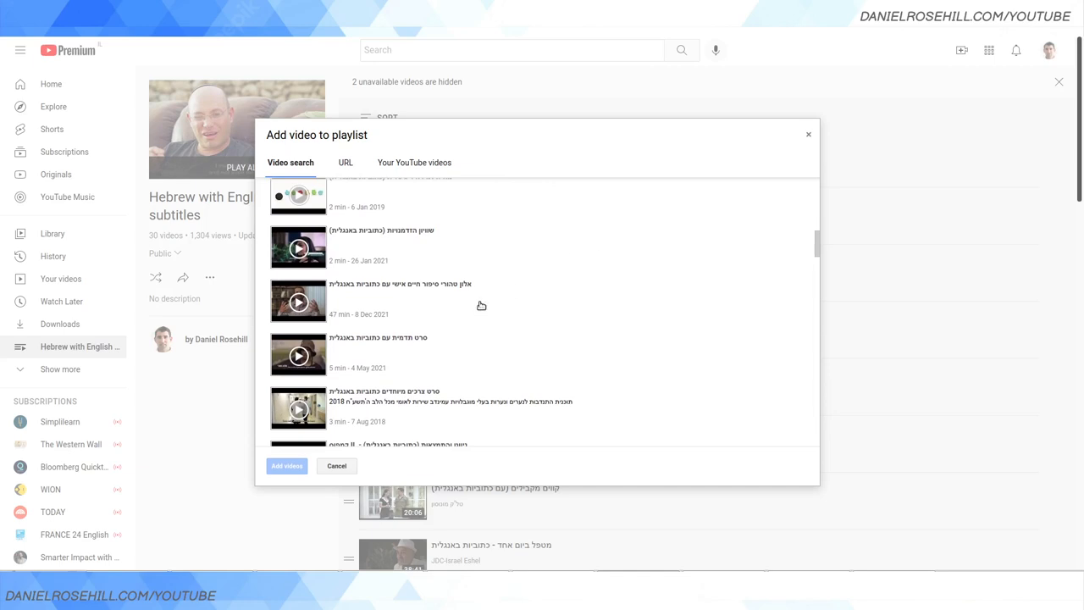
left_click(474, 301)
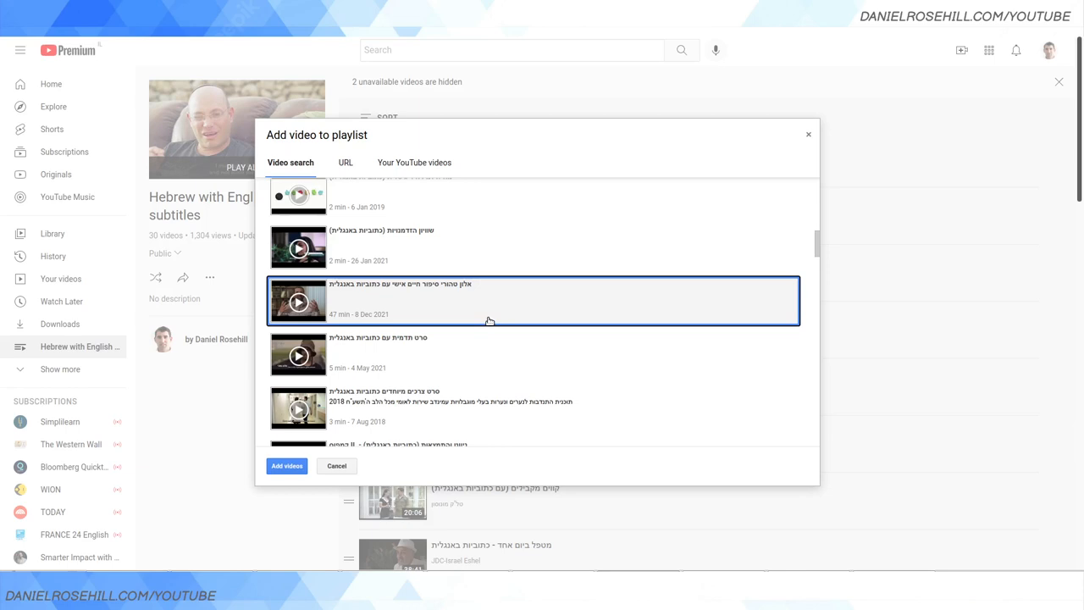
scroll("down", 3)
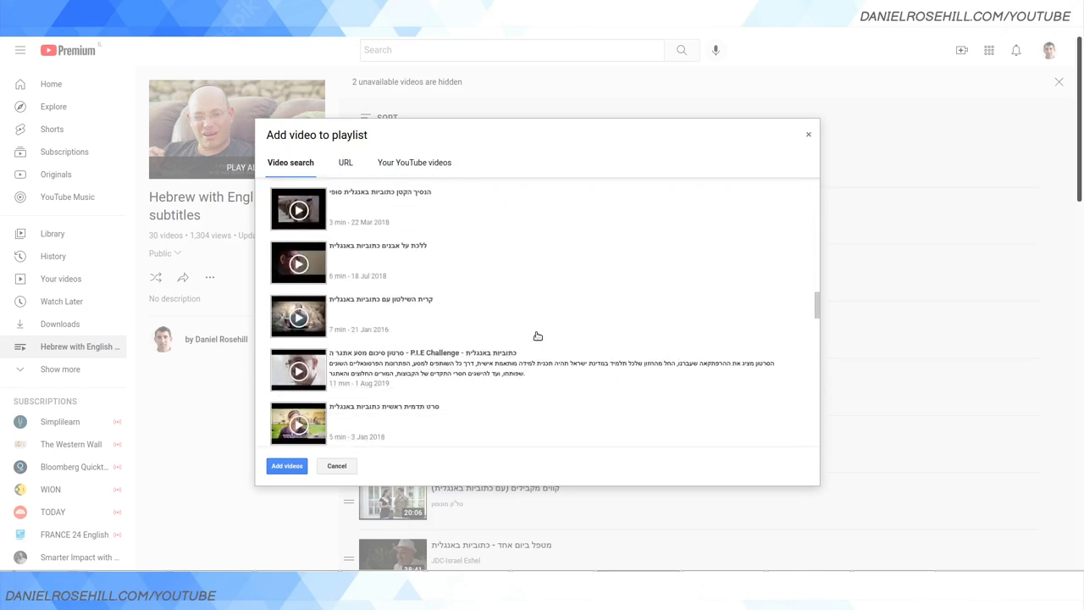
mouse_move(583, 317)
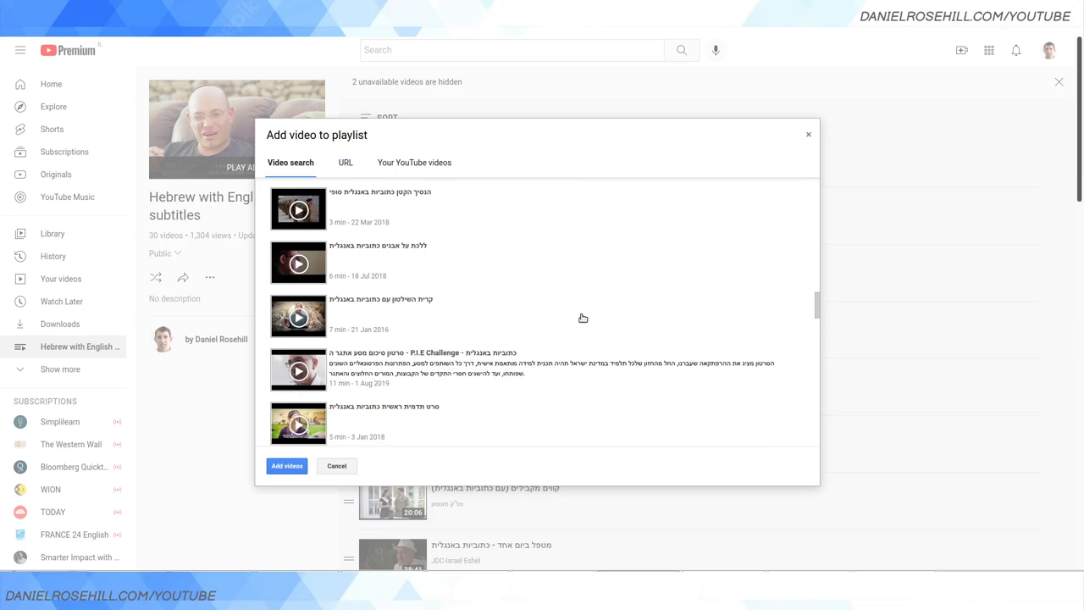
scroll("down", 3)
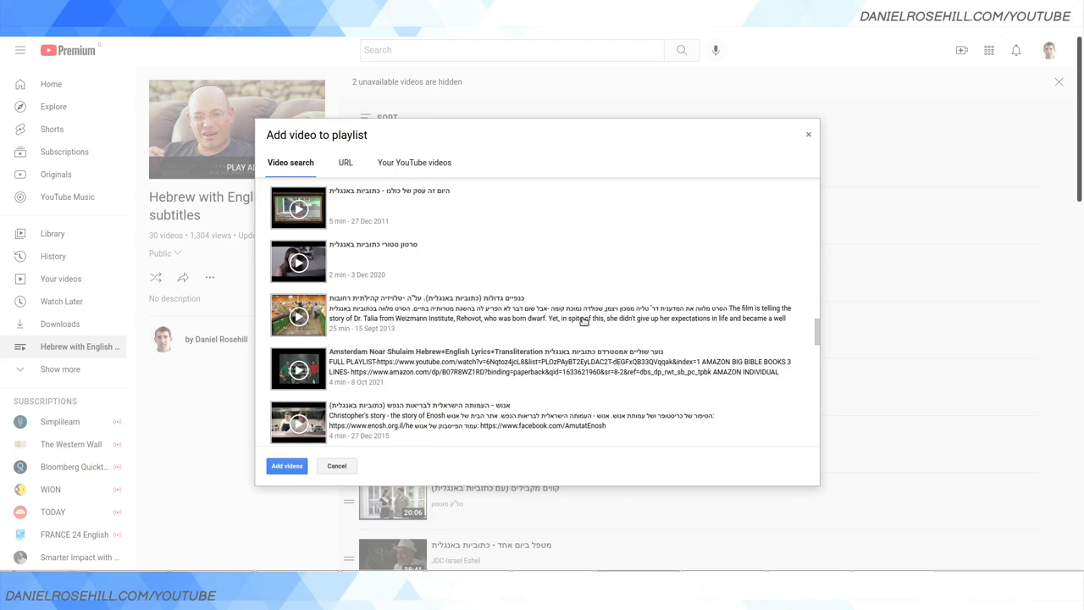
left_click(336, 466)
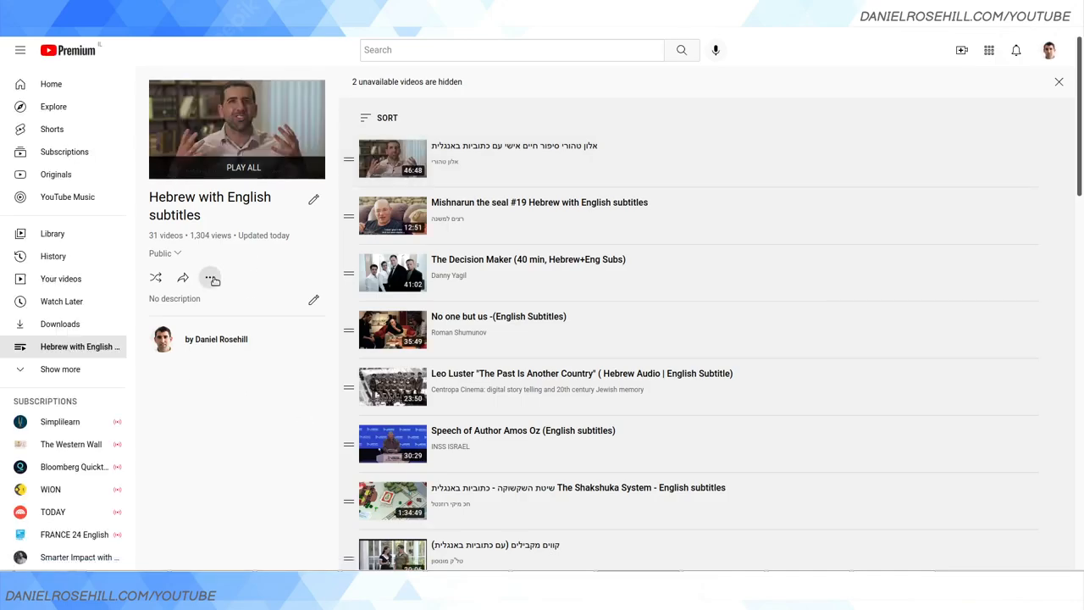
Search the add-videos dialog for 'hebrew english subtitles'.
left_click(209, 277)
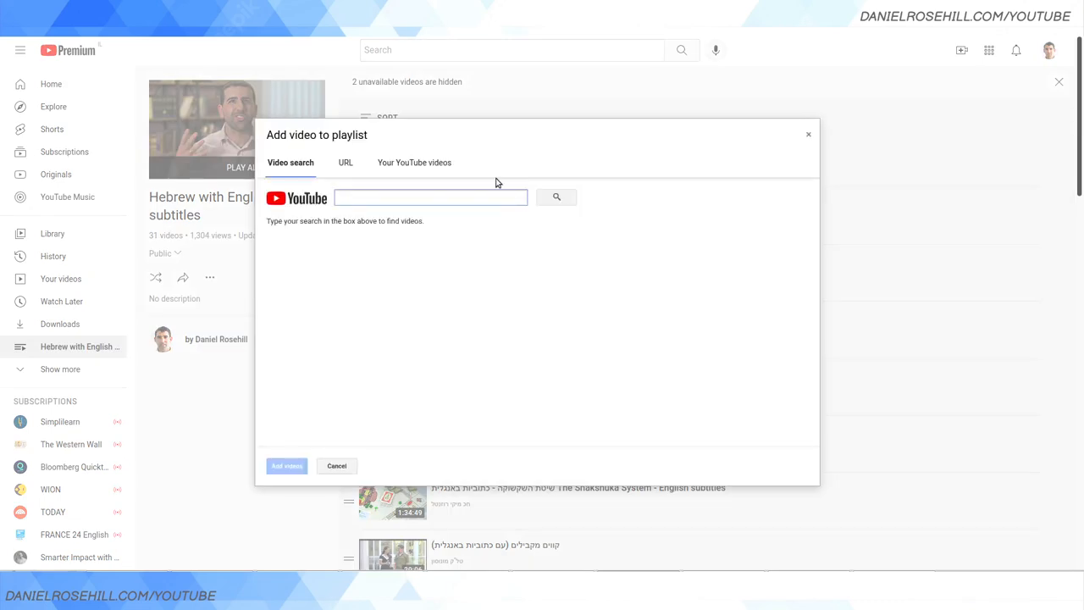
type("heb")
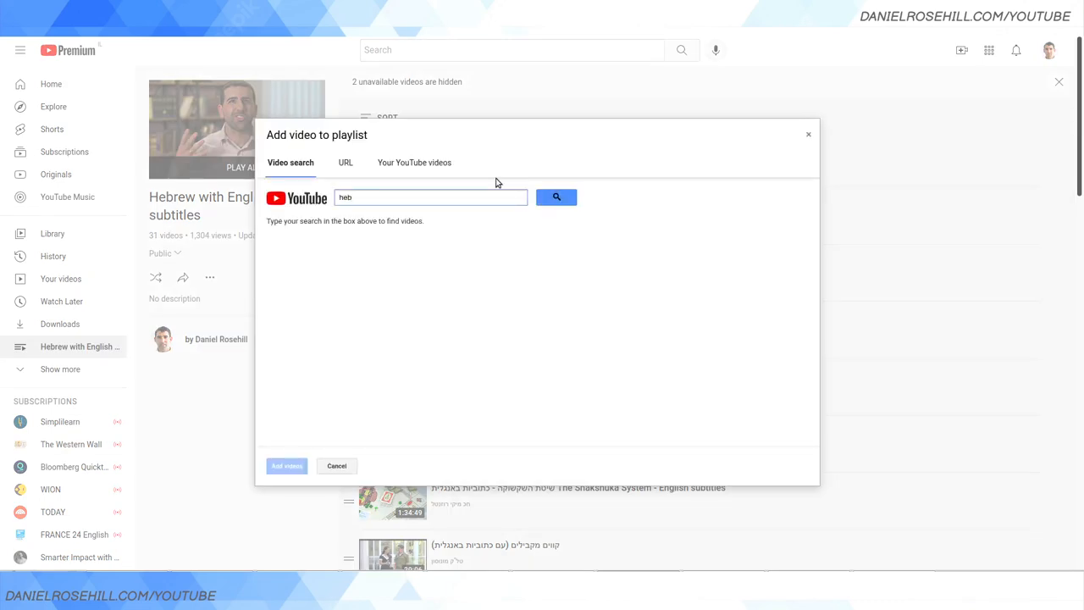
type("hebrew english")
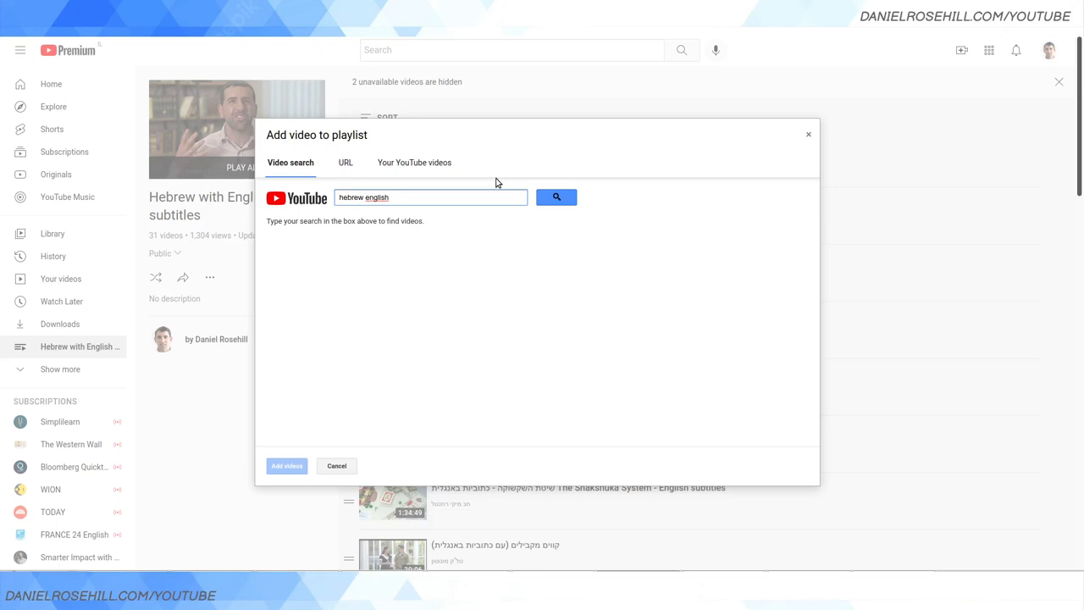
type("subtitles")
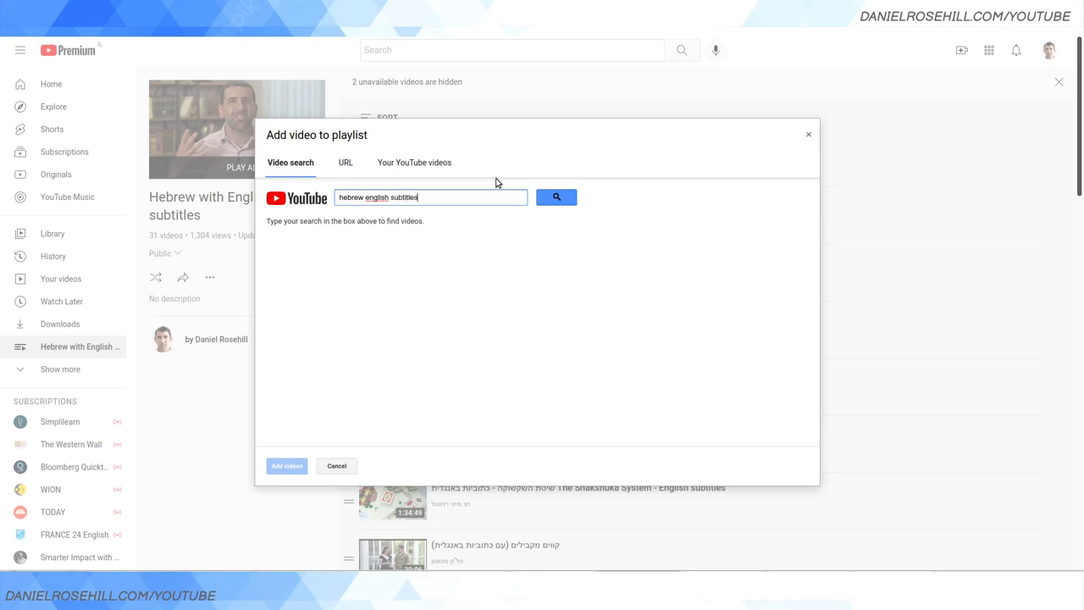
left_click(557, 197)
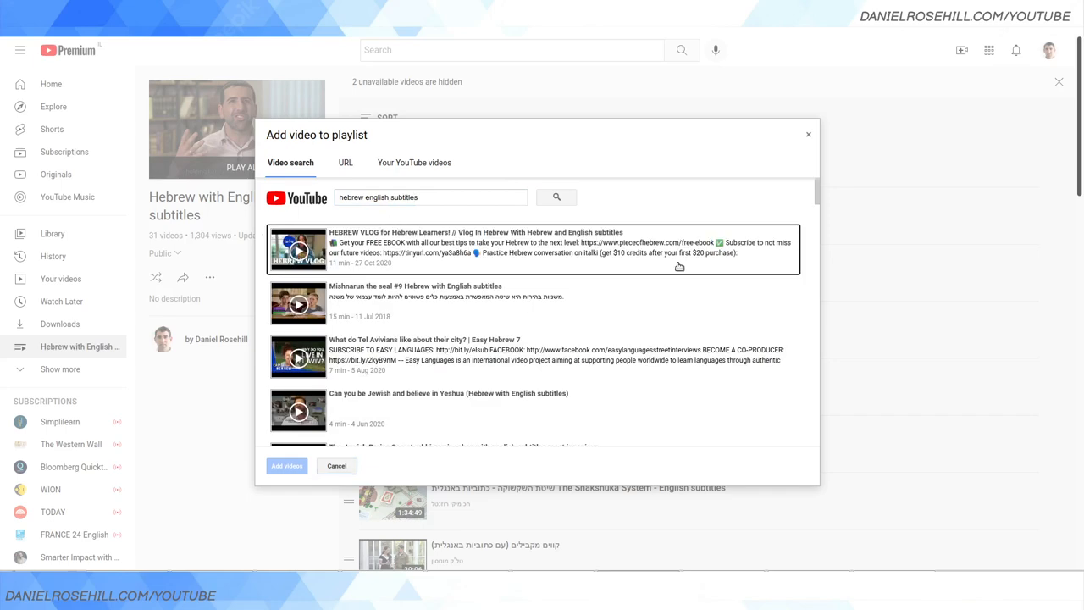
mouse_move(661, 246)
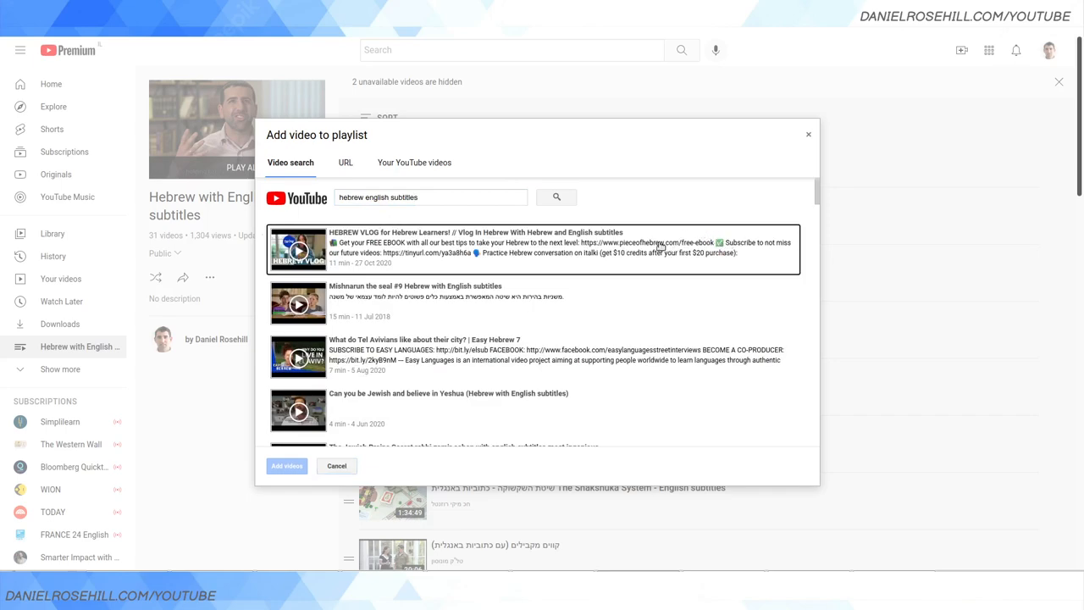
mouse_move(596, 256)
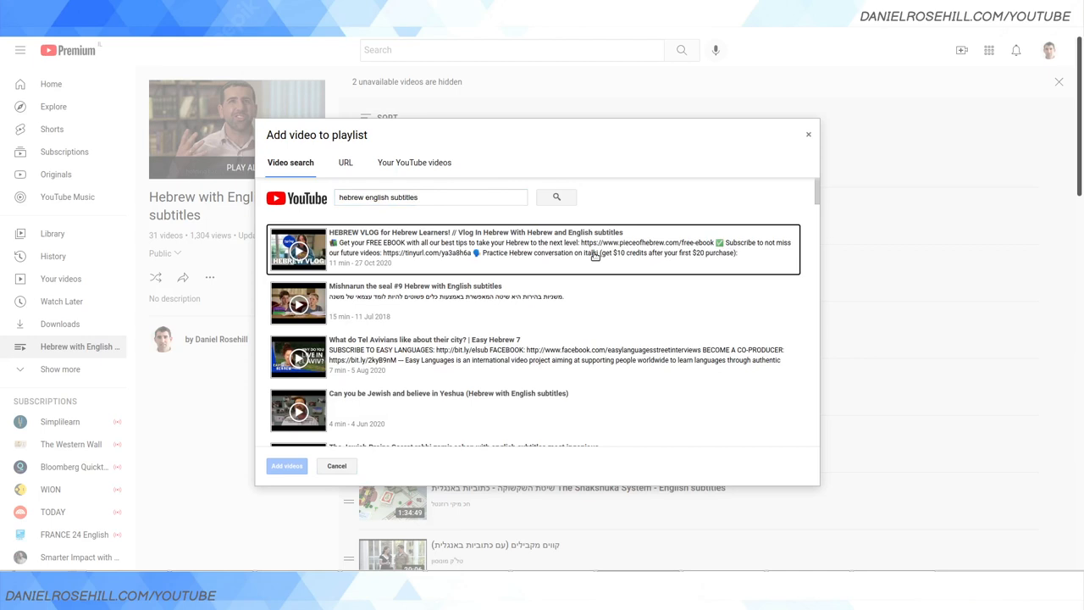
Add HEBREW VLOG for Hebrew Learners and Easy Hebrew 7 to the playlist.
left_click(562, 248)
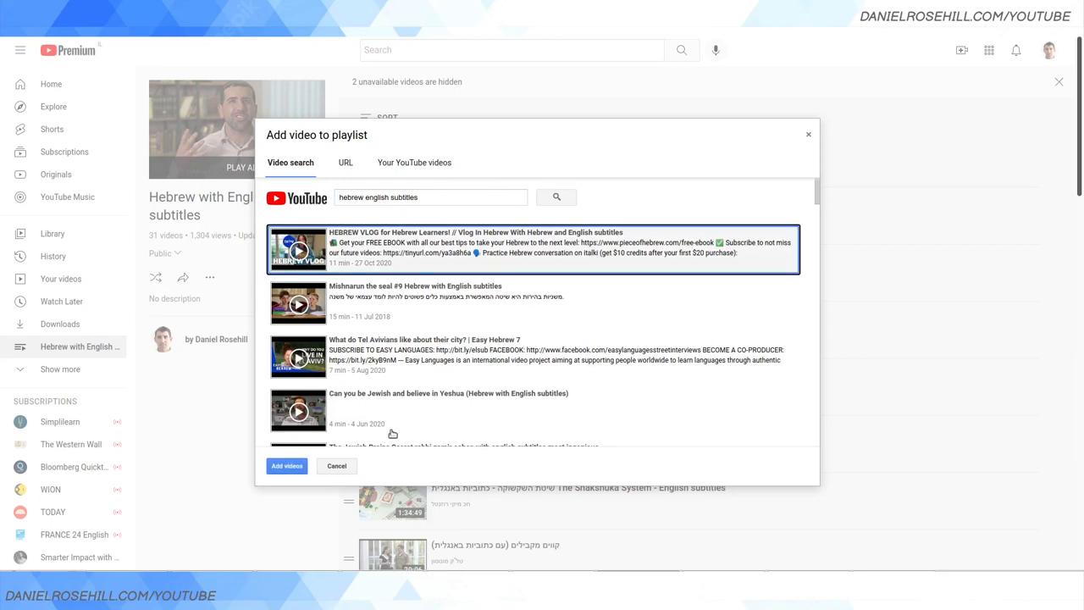
mouse_move(339, 462)
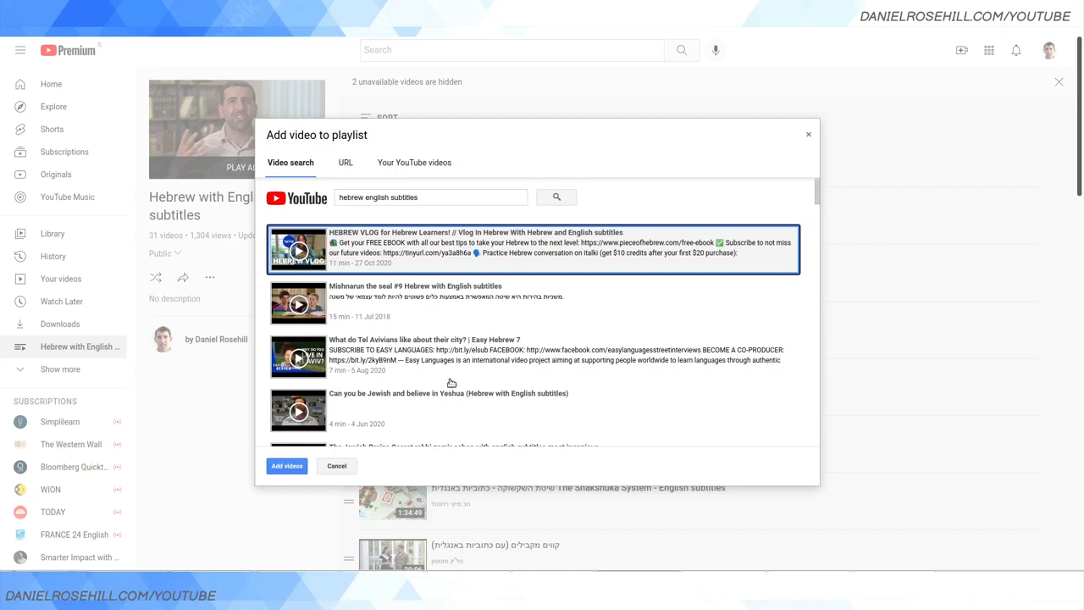
mouse_move(373, 414)
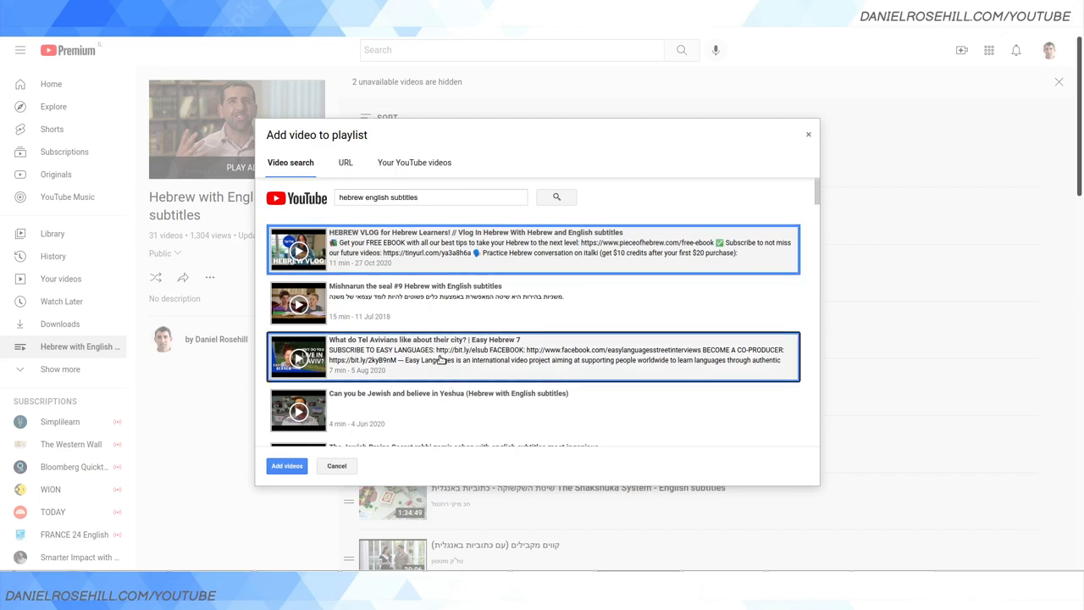
mouse_move(296, 456)
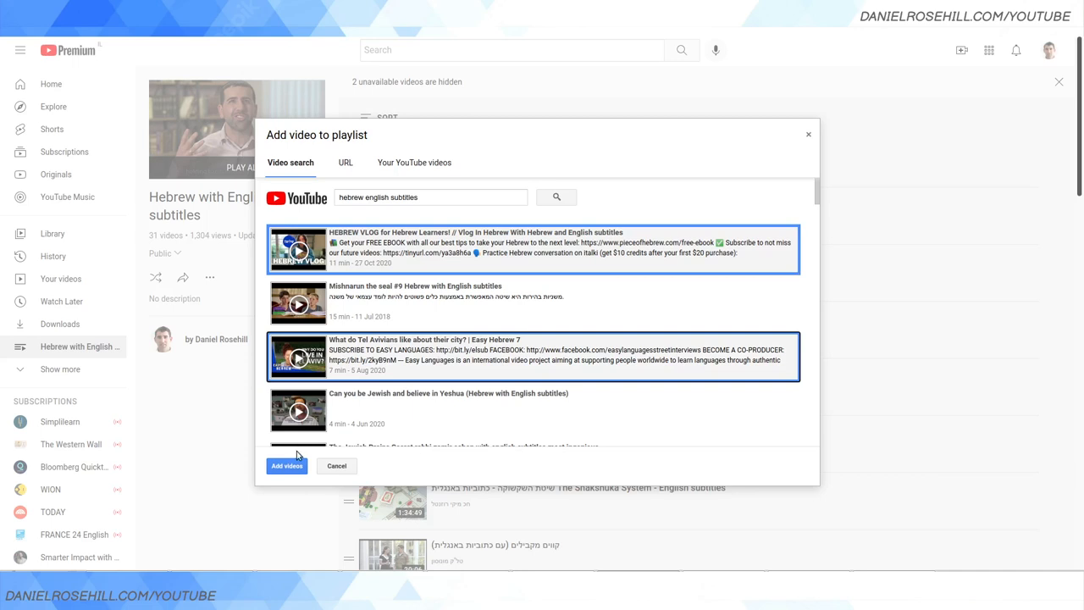
mouse_move(299, 455)
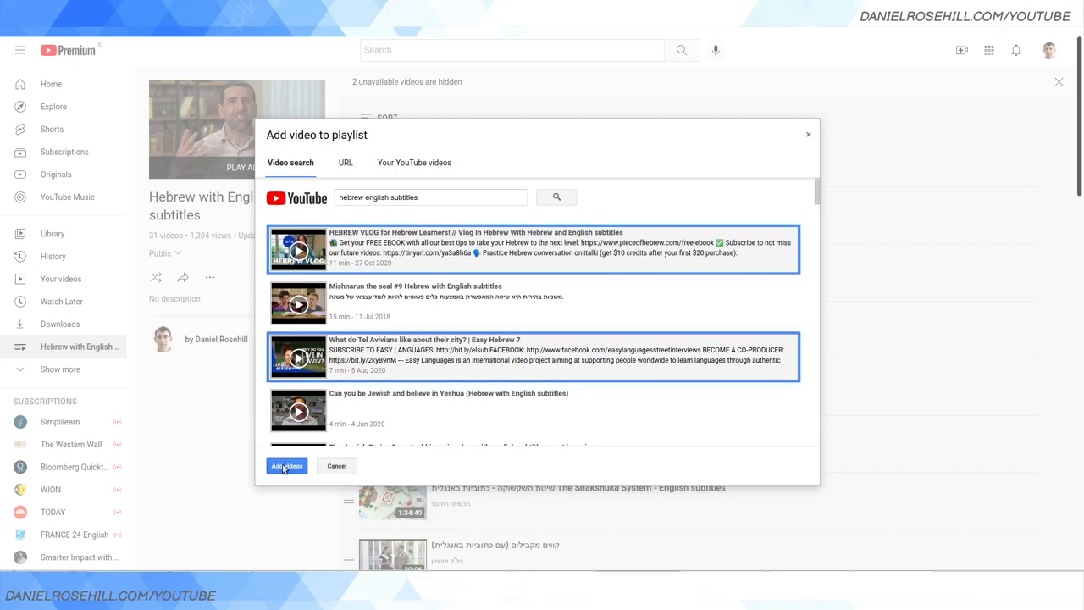
left_click(286, 466)
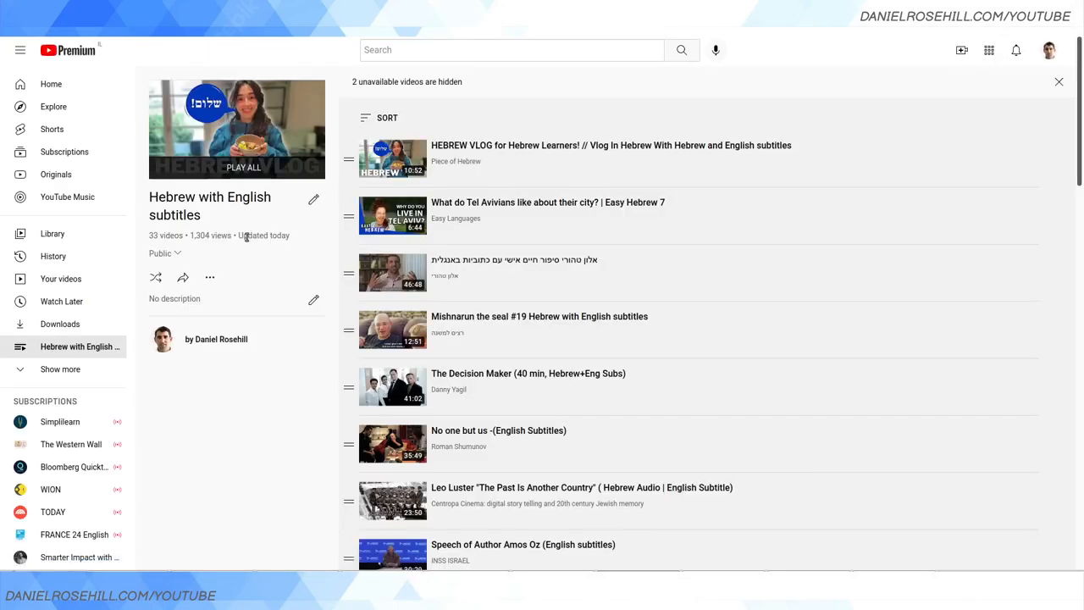
left_click(209, 277)
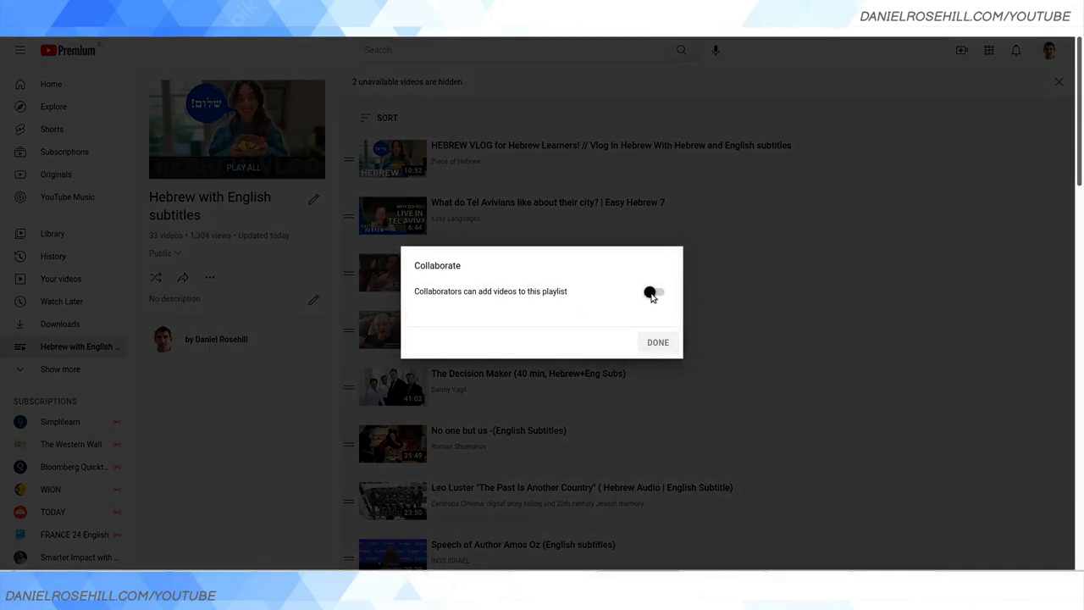
left_click(653, 292)
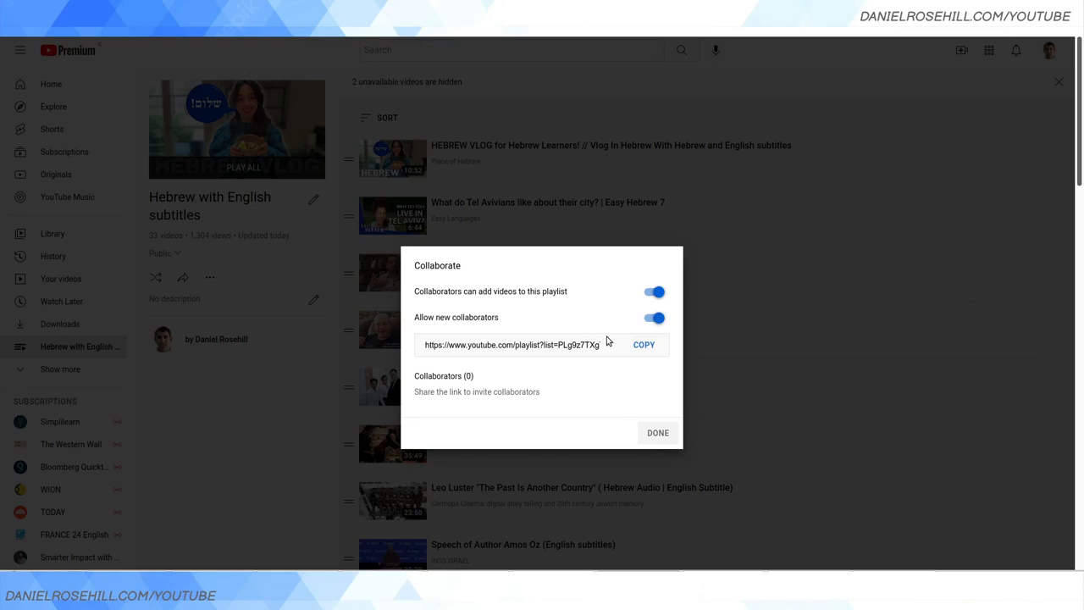
left_click(654, 291)
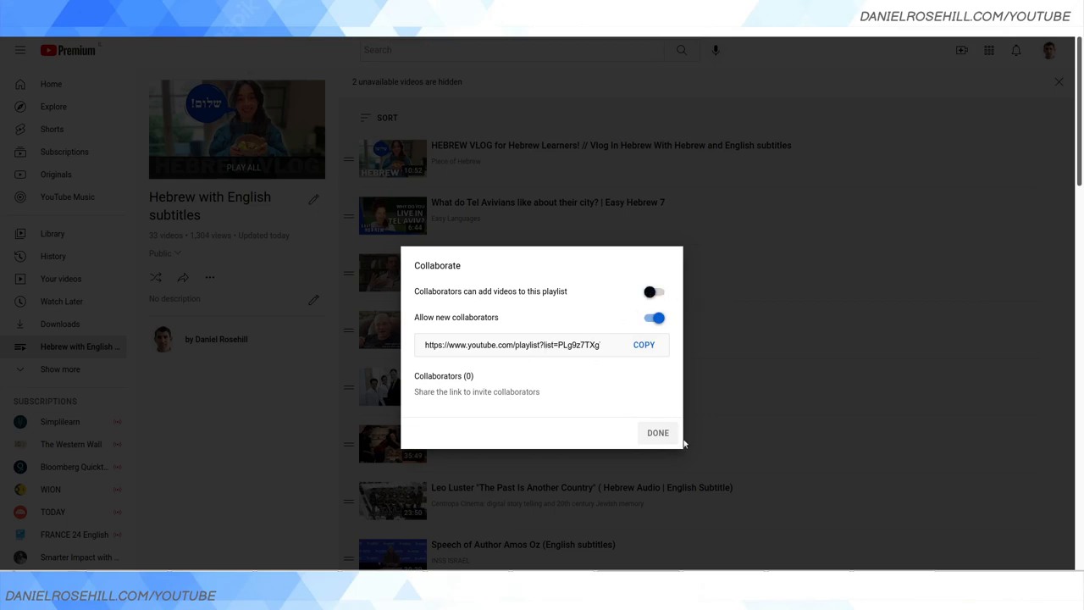
left_click(657, 433)
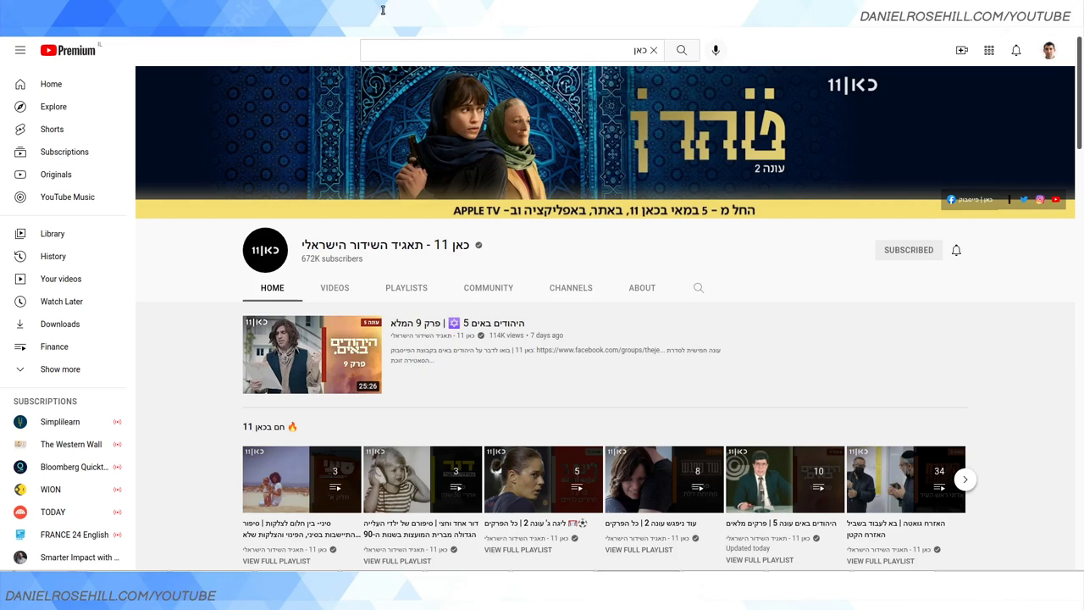
mouse_move(522, 354)
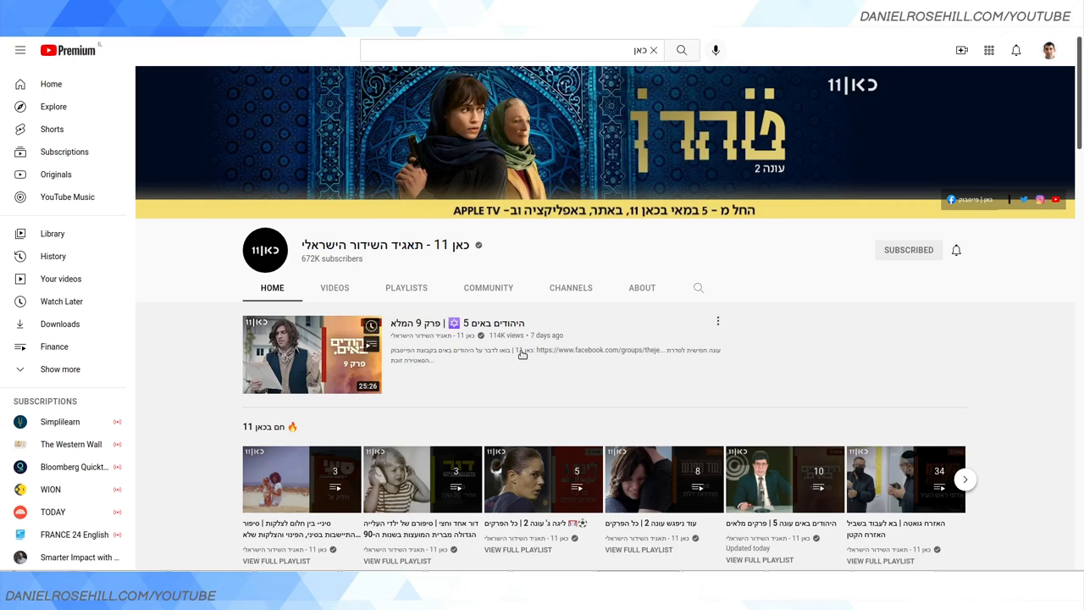
mouse_move(394, 262)
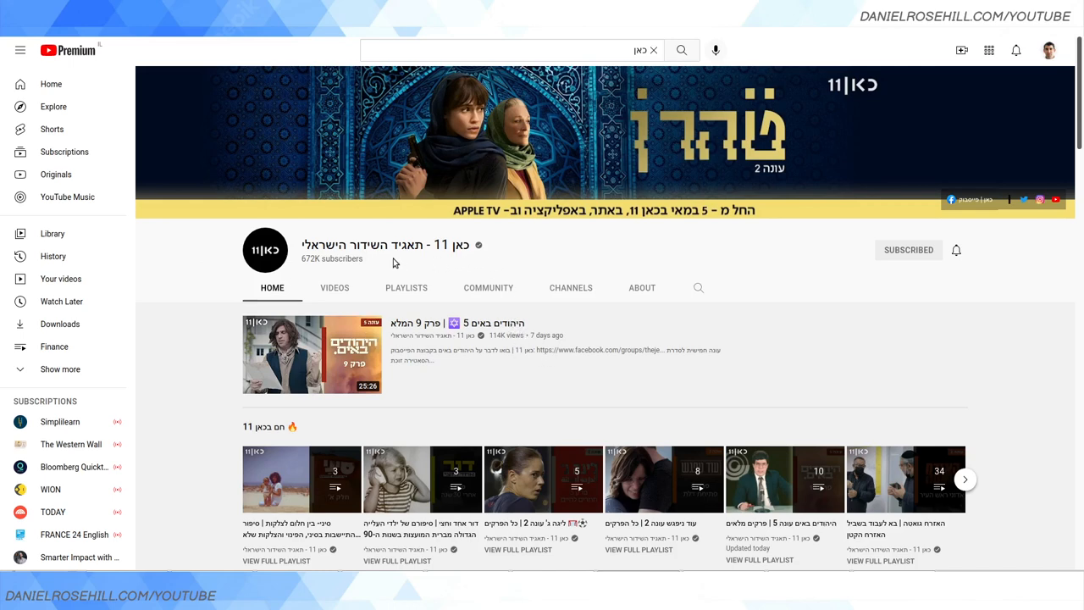
mouse_move(365, 266)
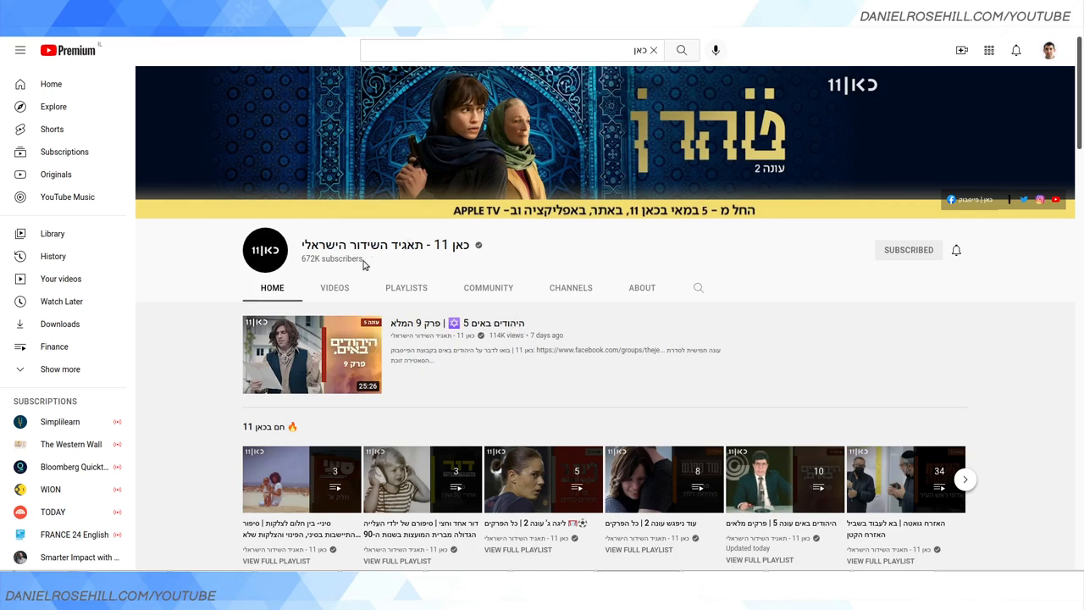
mouse_move(439, 227)
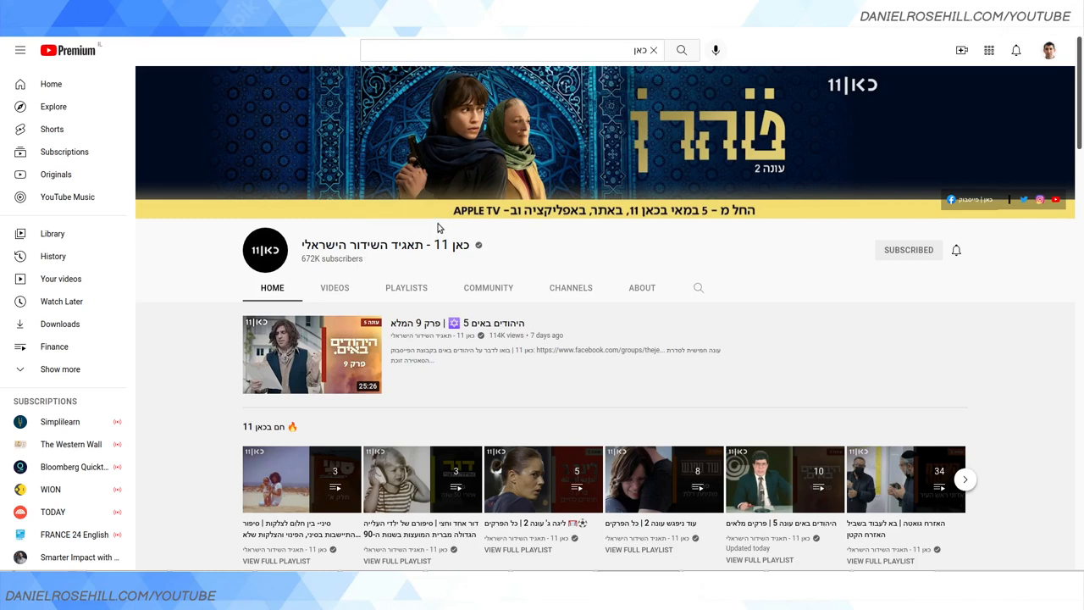
mouse_move(841, 178)
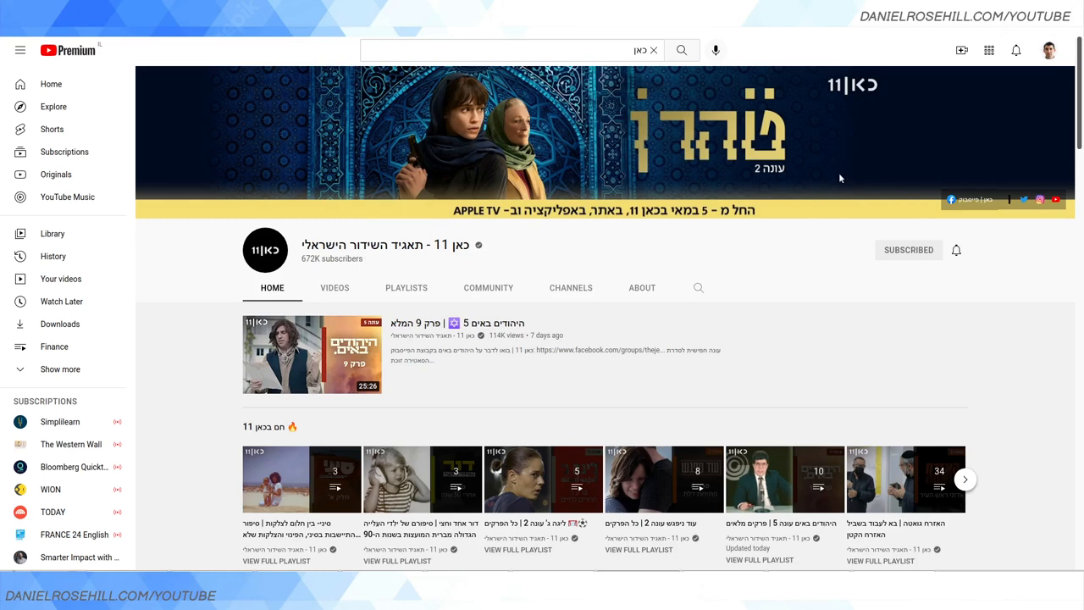
mouse_move(837, 175)
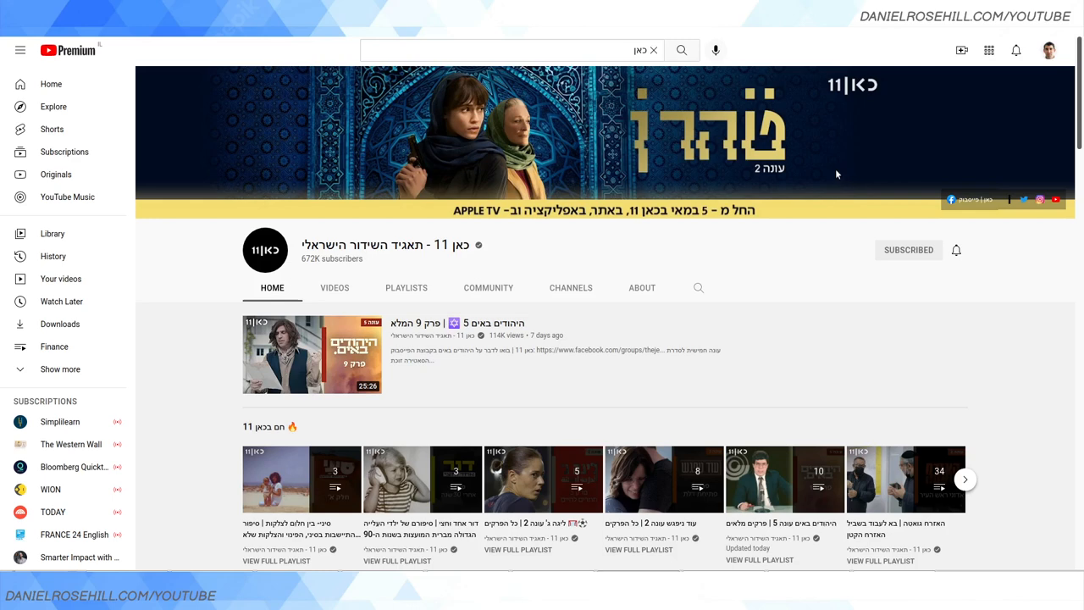
mouse_move(789, 209)
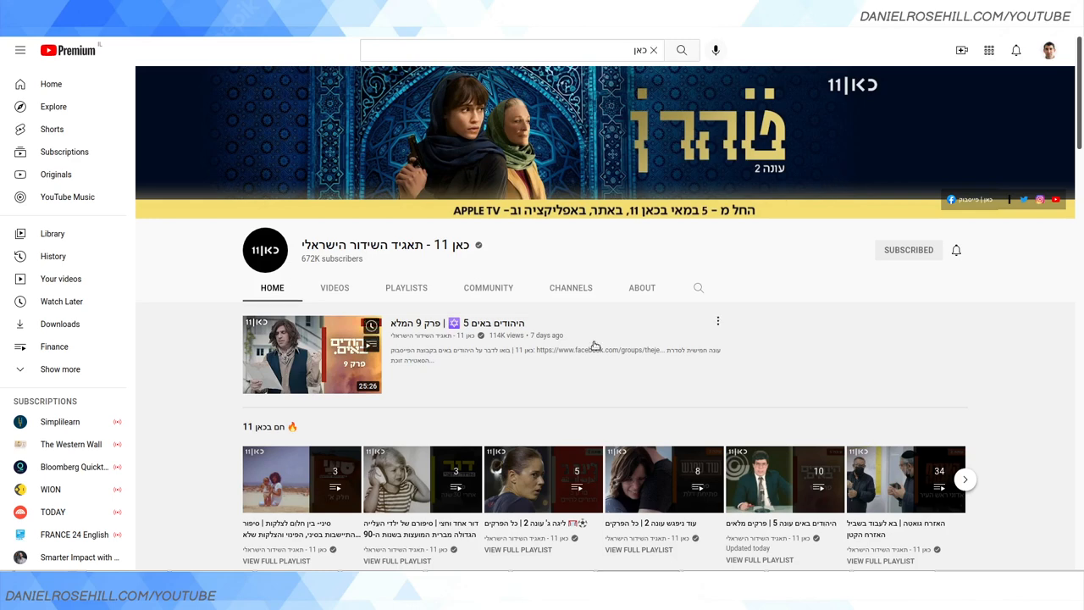
mouse_move(515, 331)
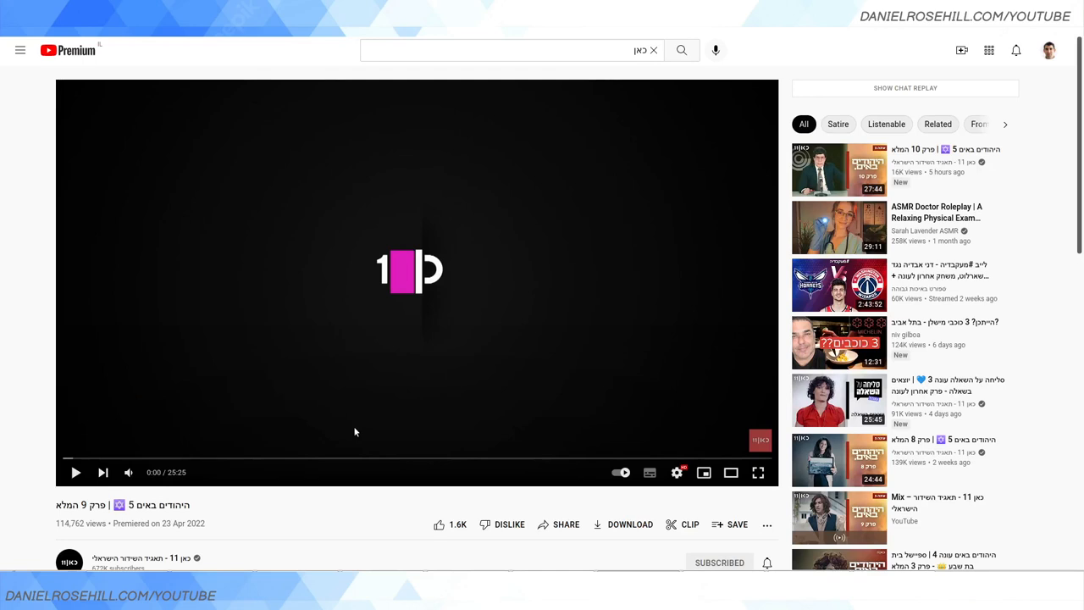
mouse_move(304, 392)
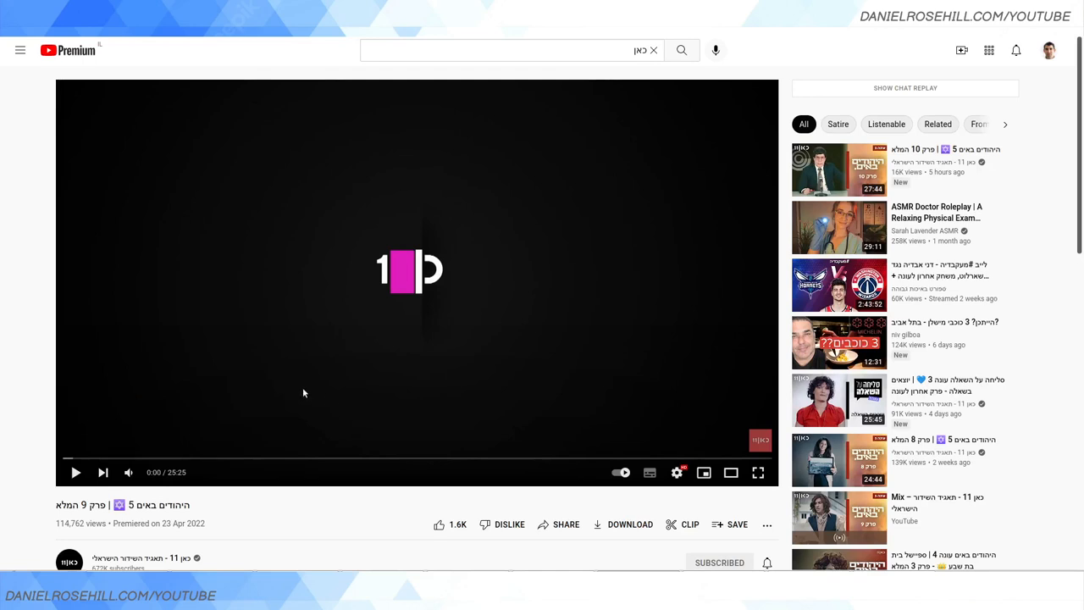
mouse_move(296, 407)
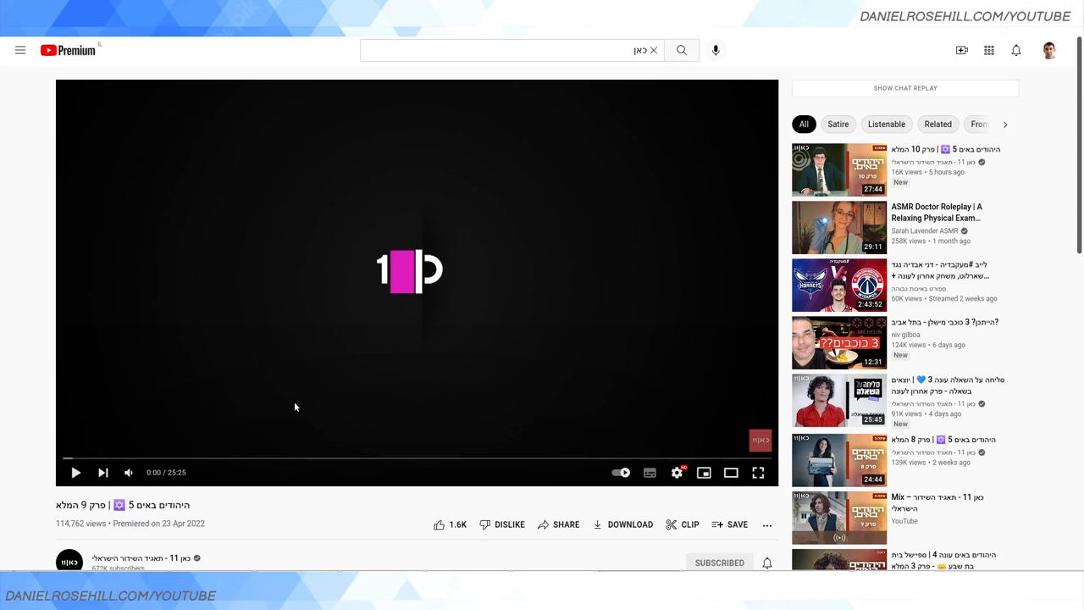
mouse_move(650, 472)
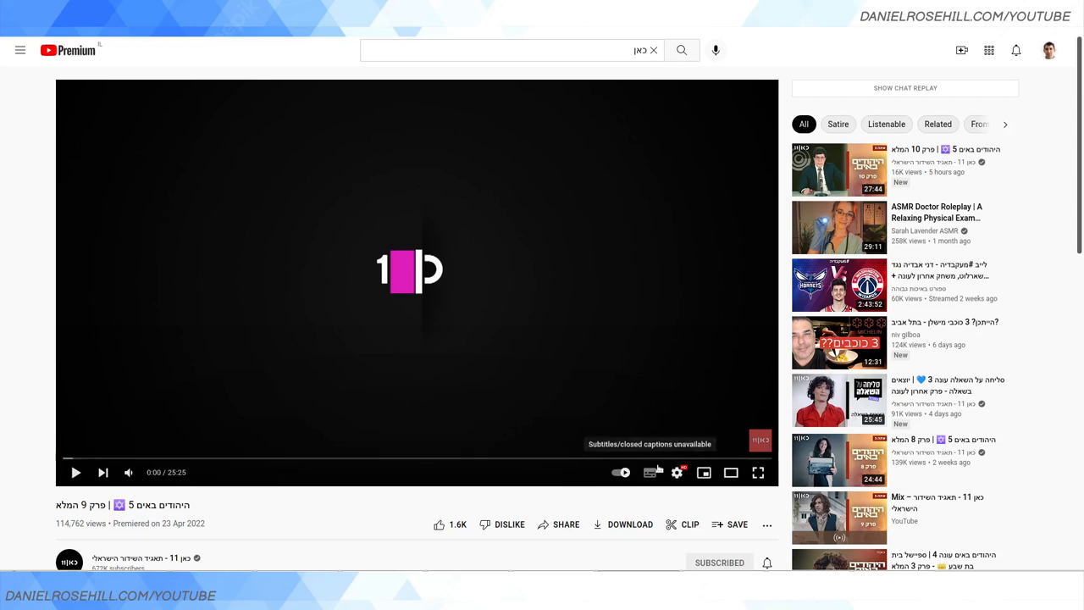
Try enabling subtitles on episode 9, then copy the show name היהודים באים from its title.
left_click(677, 472)
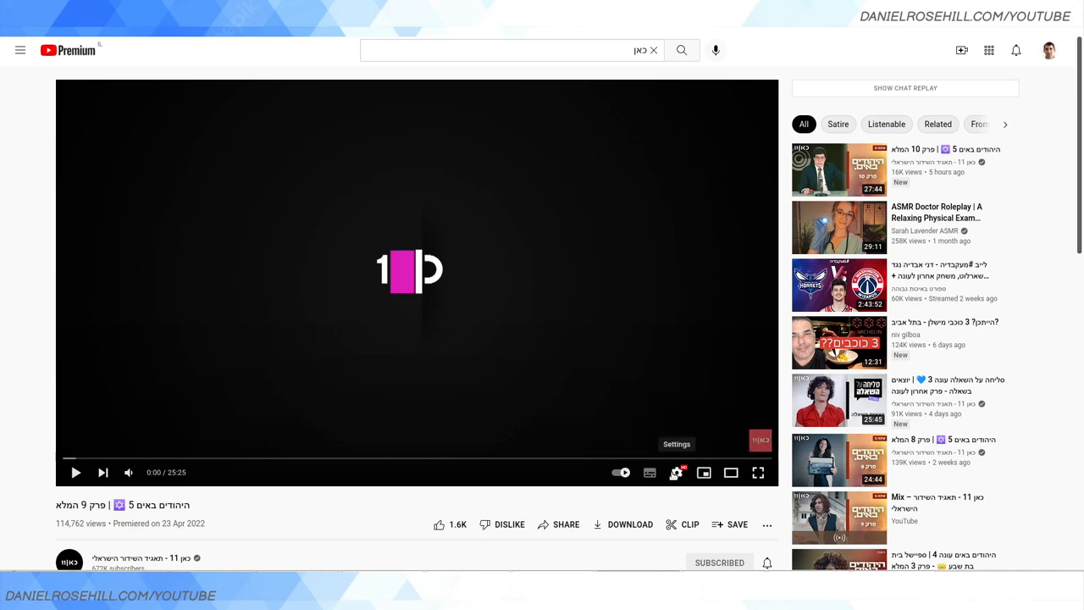
left_click(676, 473)
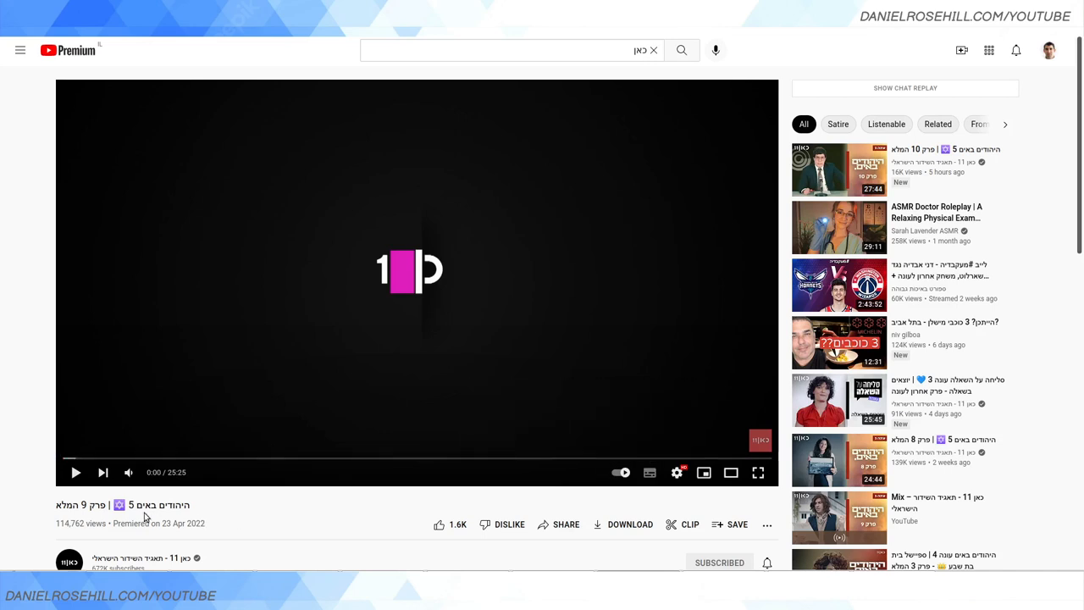
right_click(157, 505)
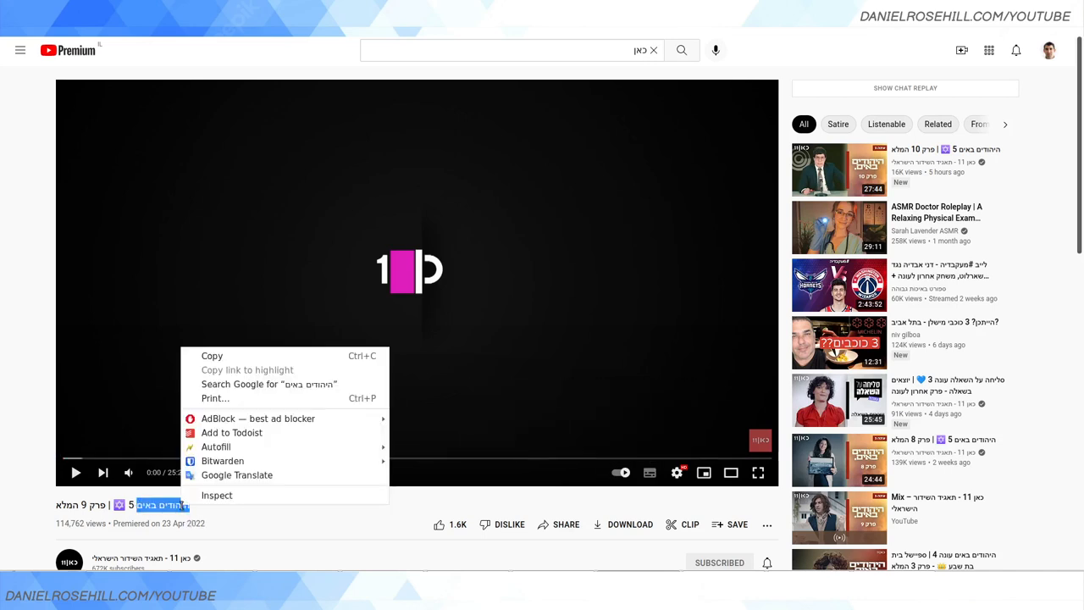
left_click(607, 76)
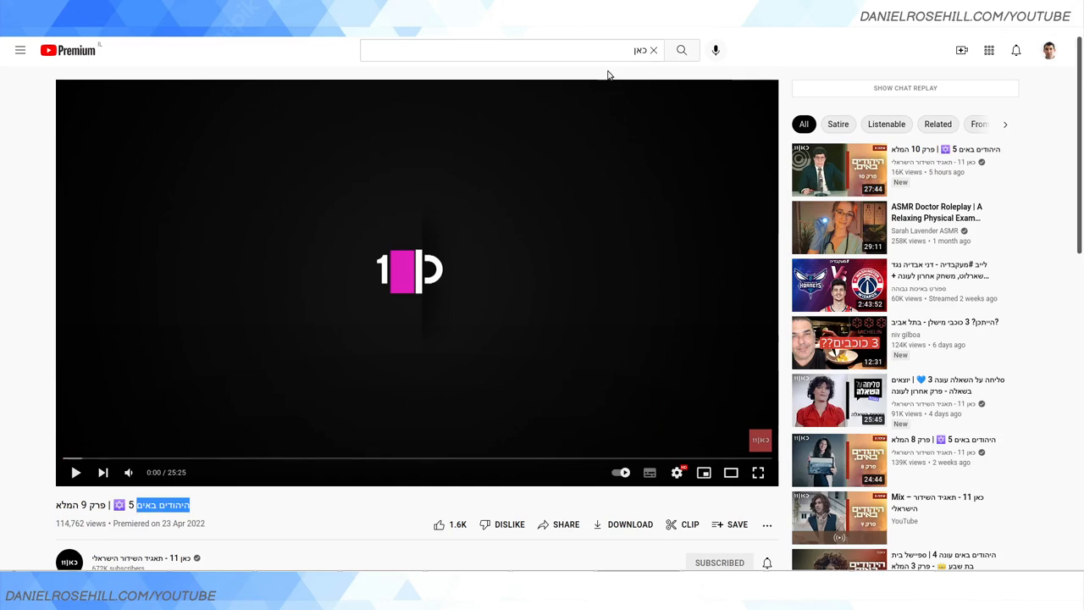
Search for היהודים באים, open the season 5 episode 4 special, and pause it.
left_click(500, 49)
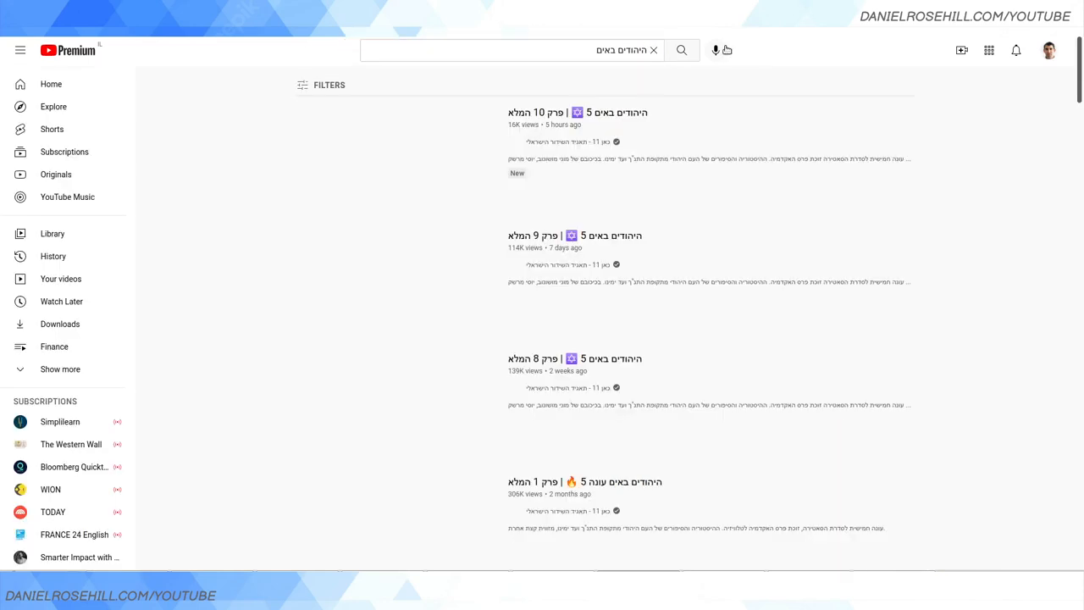
scroll("down", 3)
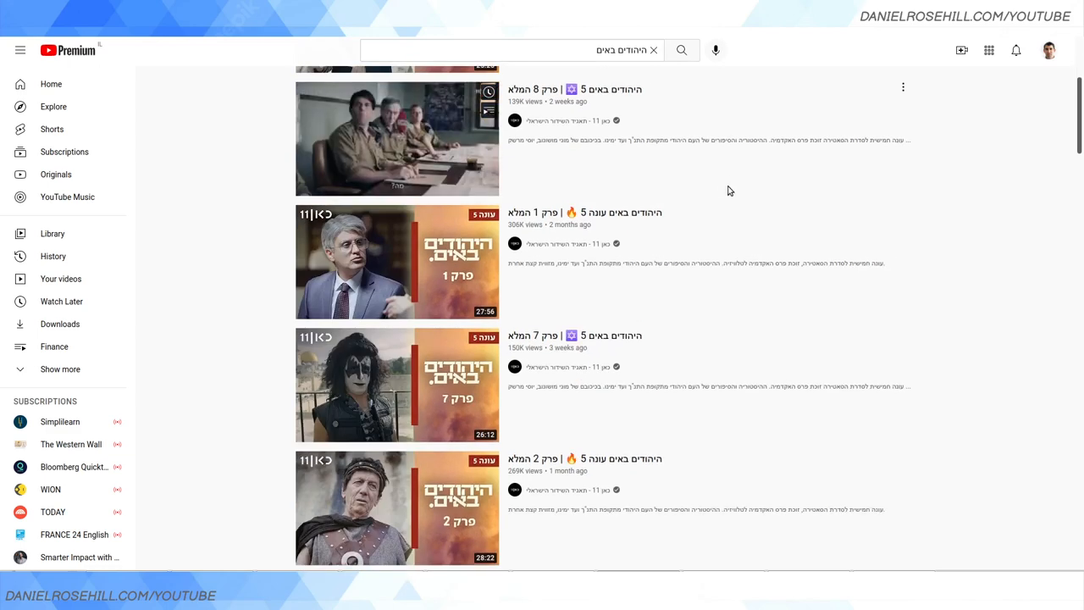
scroll("down", 3)
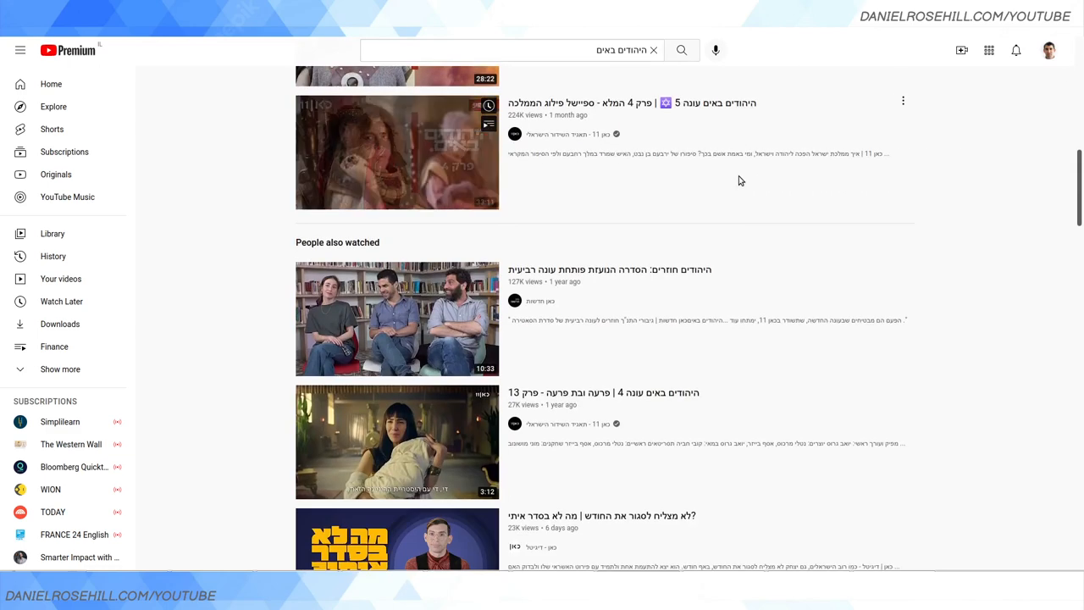
left_click(397, 153)
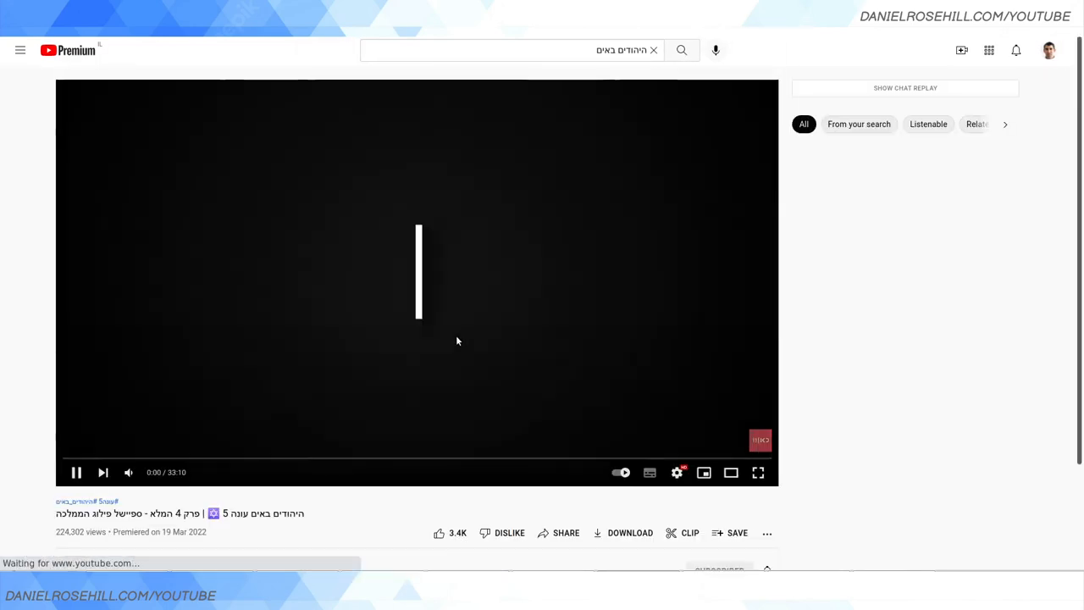
left_click(76, 472)
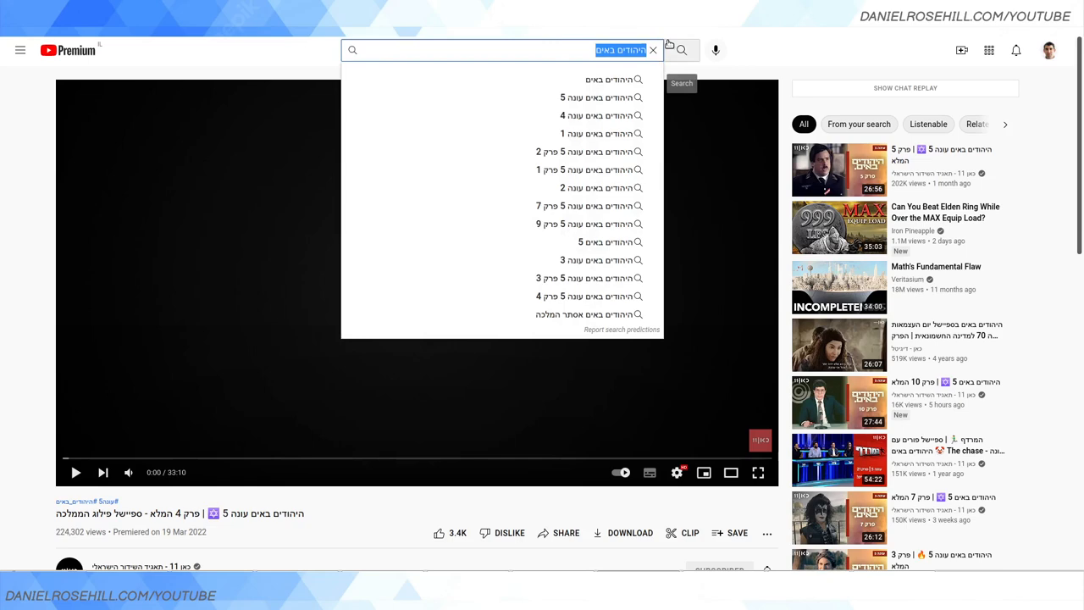
scroll("down", 3)
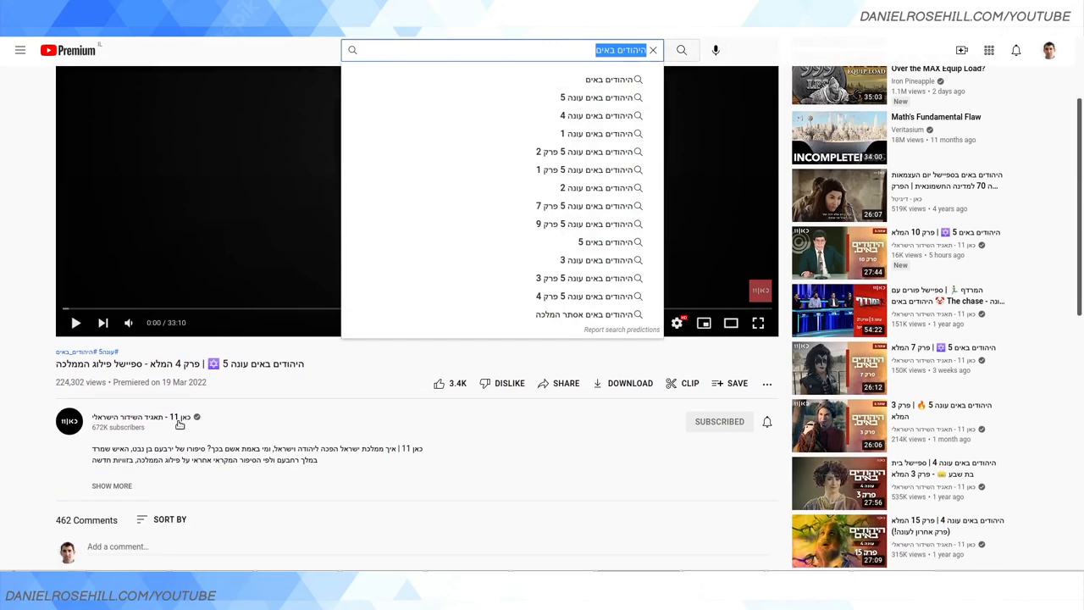
Visit the Kan 11 channel page, then search YouTube for כאן.
left_click(156, 421)
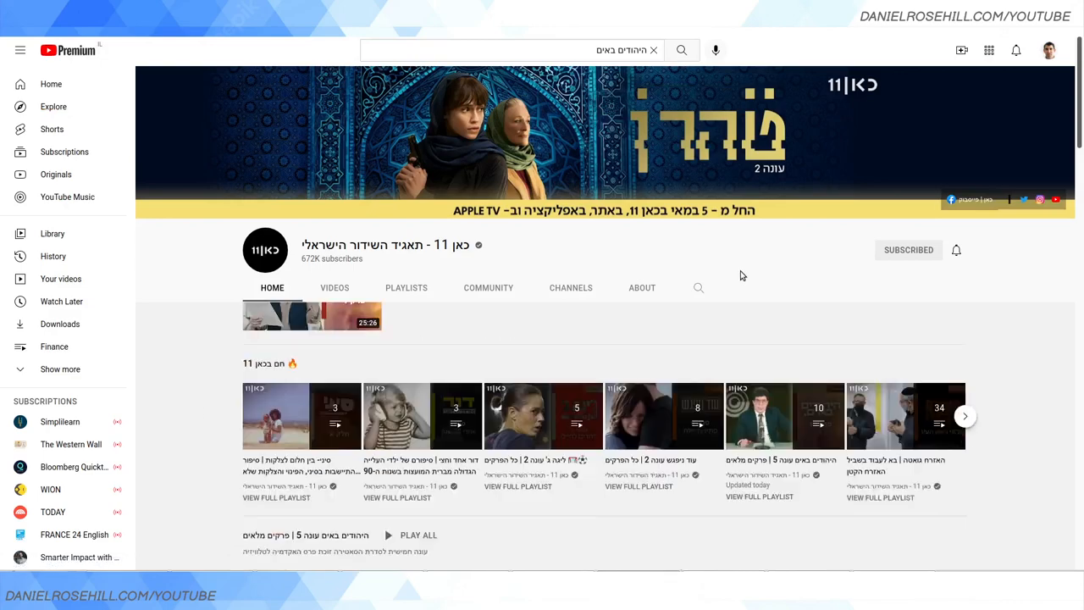
scroll("down", 3)
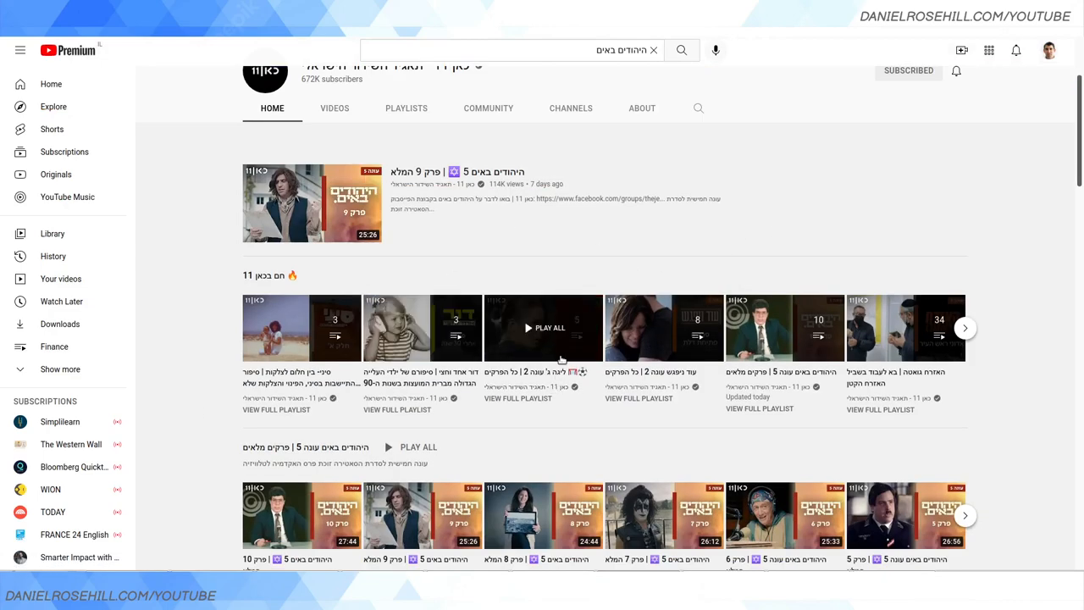
scroll("down", 3)
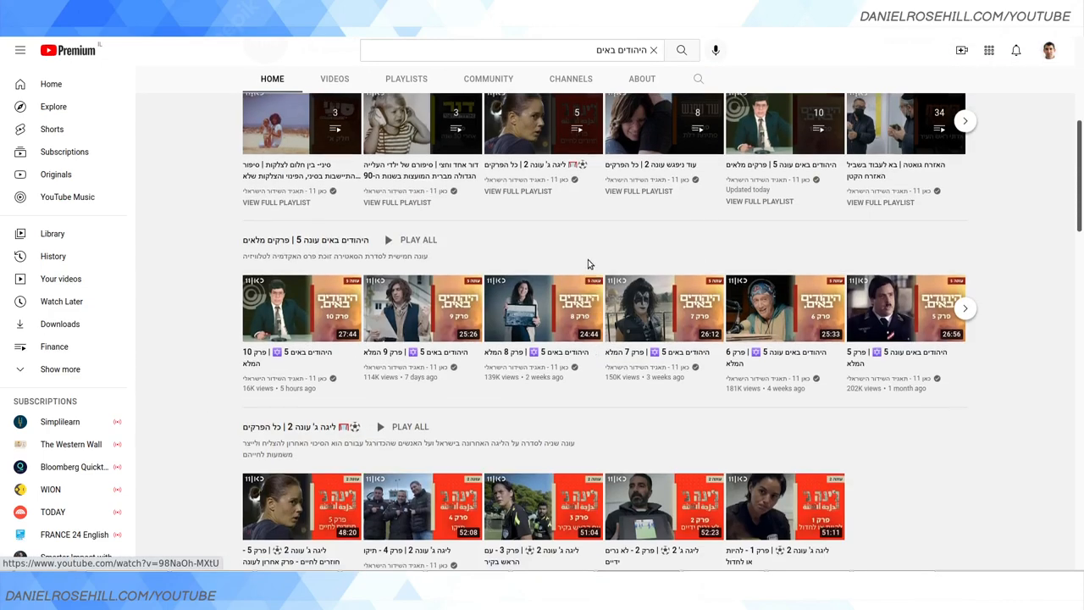
left_click(504, 50)
type("כא")
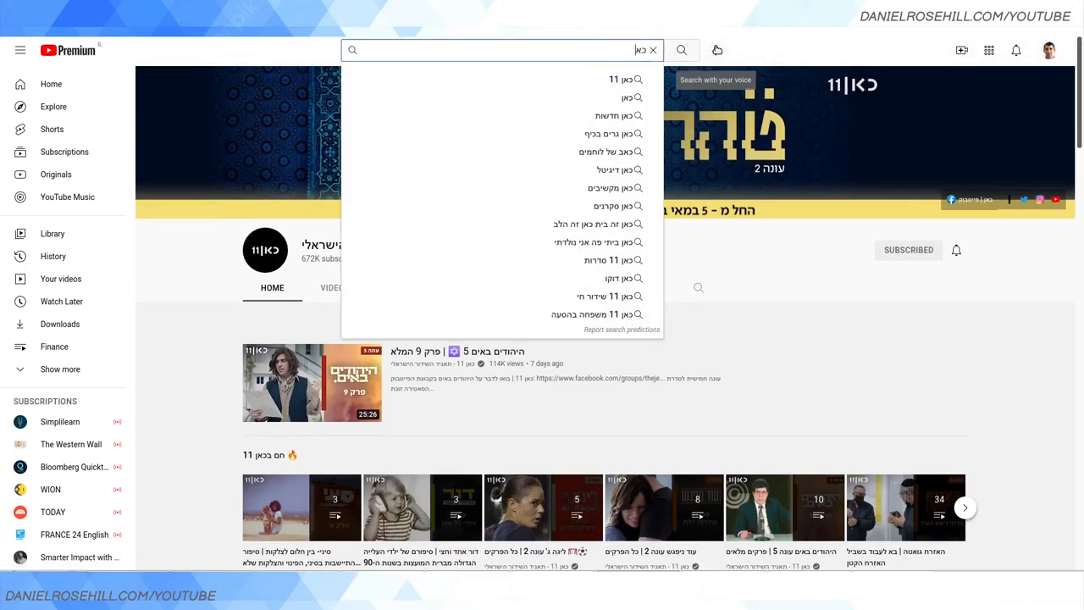
left_click(682, 50)
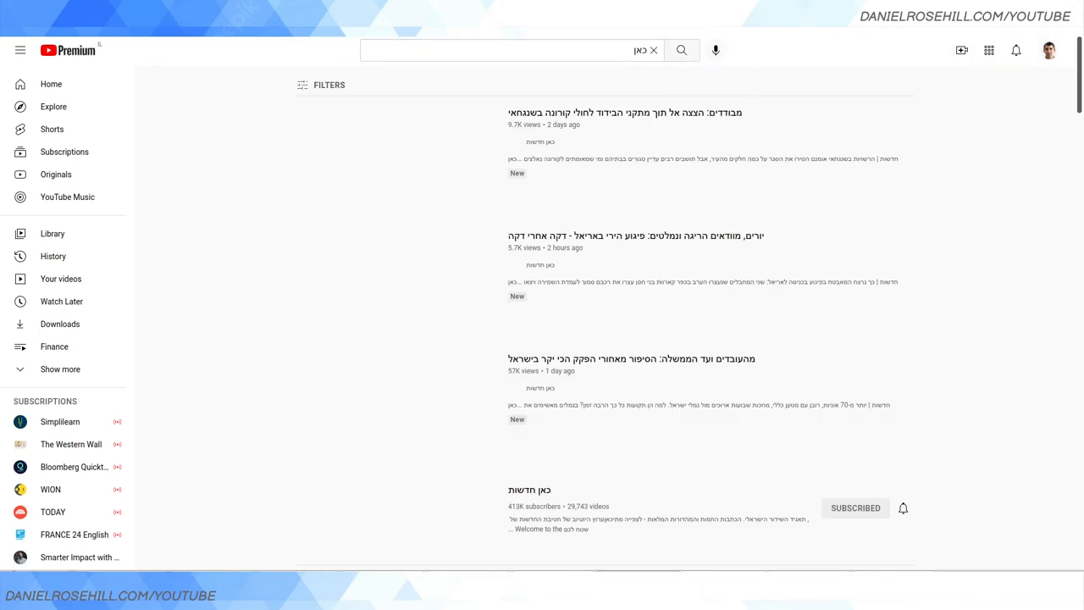
Filter the כאן results to channels and scroll through Kan's broadcaster channels.
left_click(329, 84)
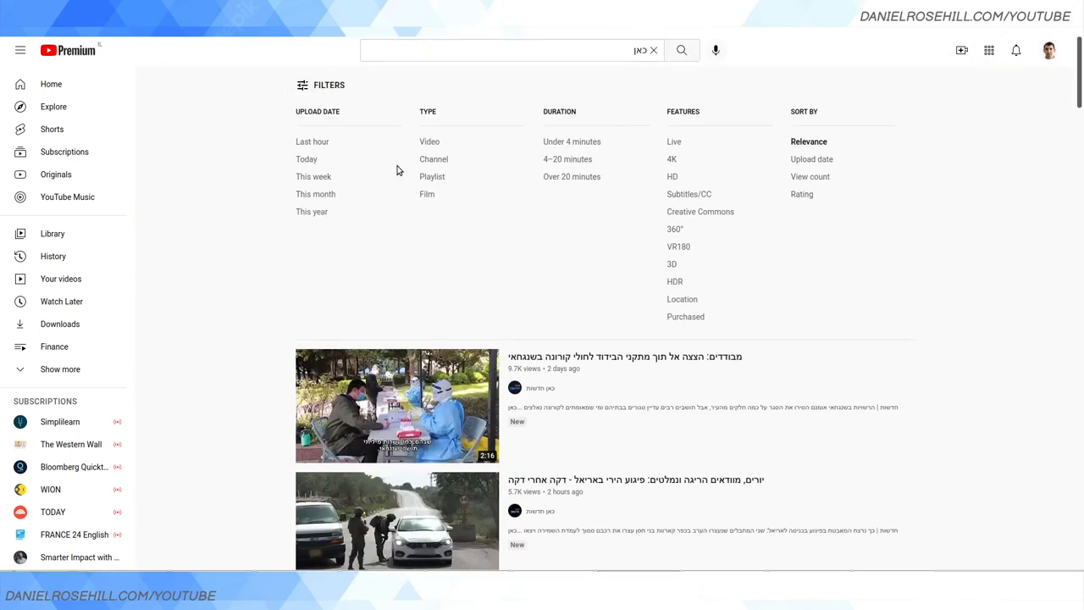
mouse_move(434, 159)
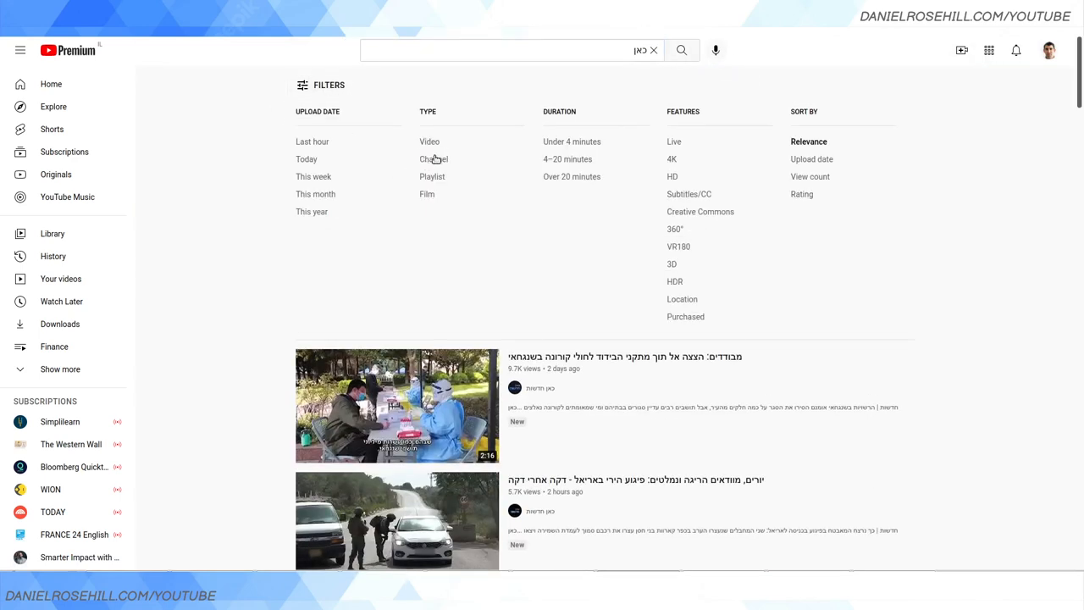
mouse_move(434, 159)
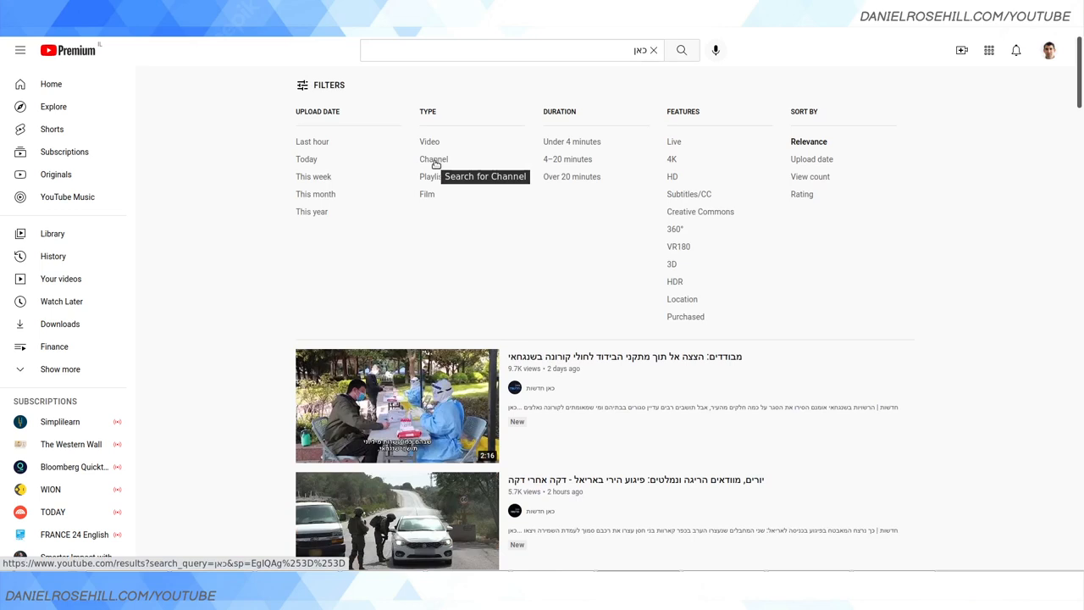
left_click(433, 159)
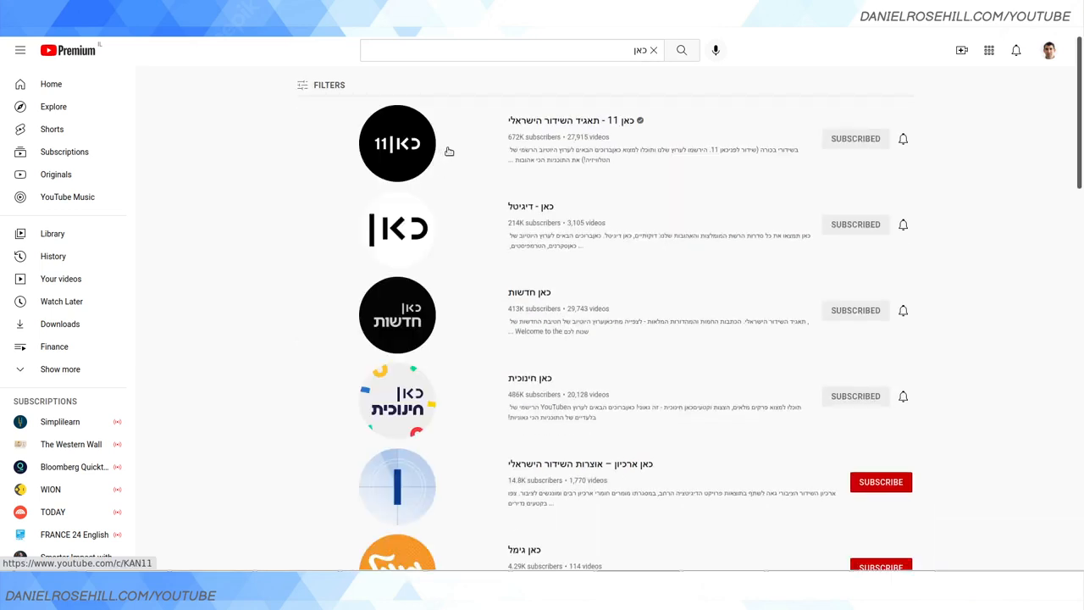
mouse_move(627, 230)
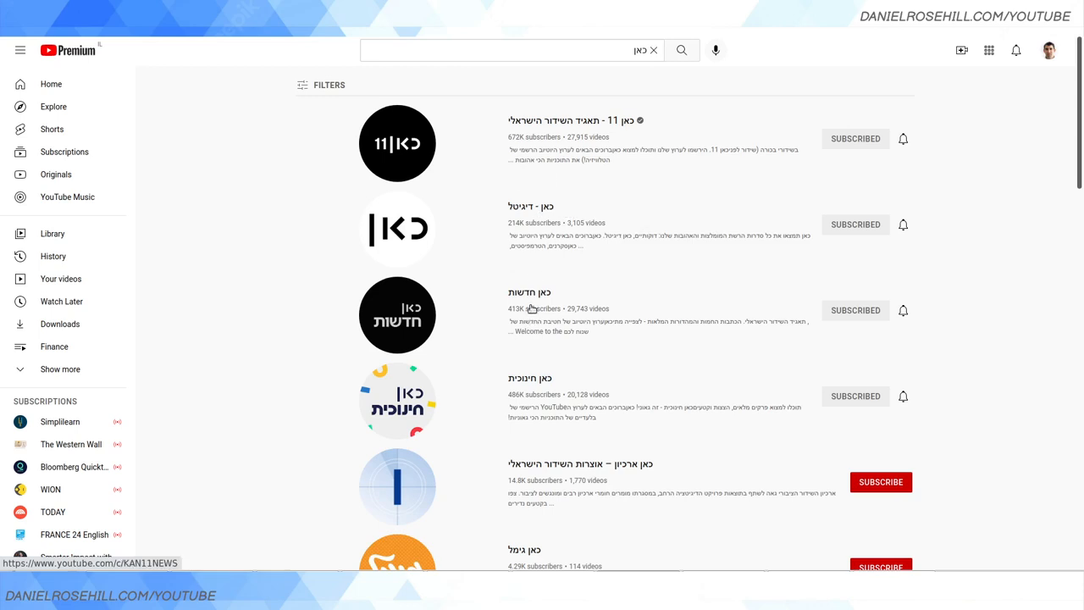
scroll("down", 3)
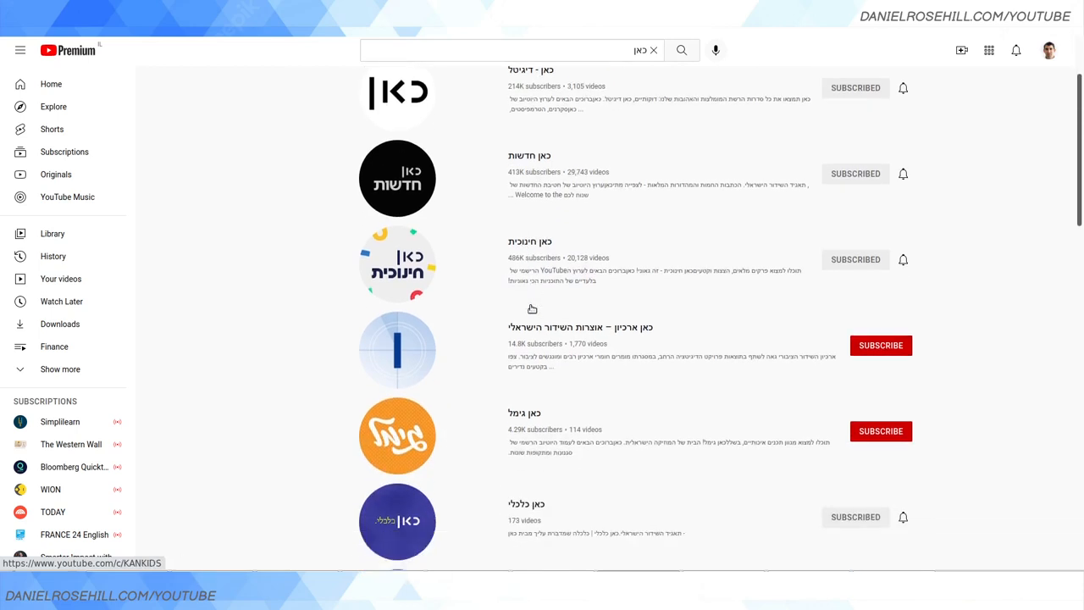
scroll("down", 3)
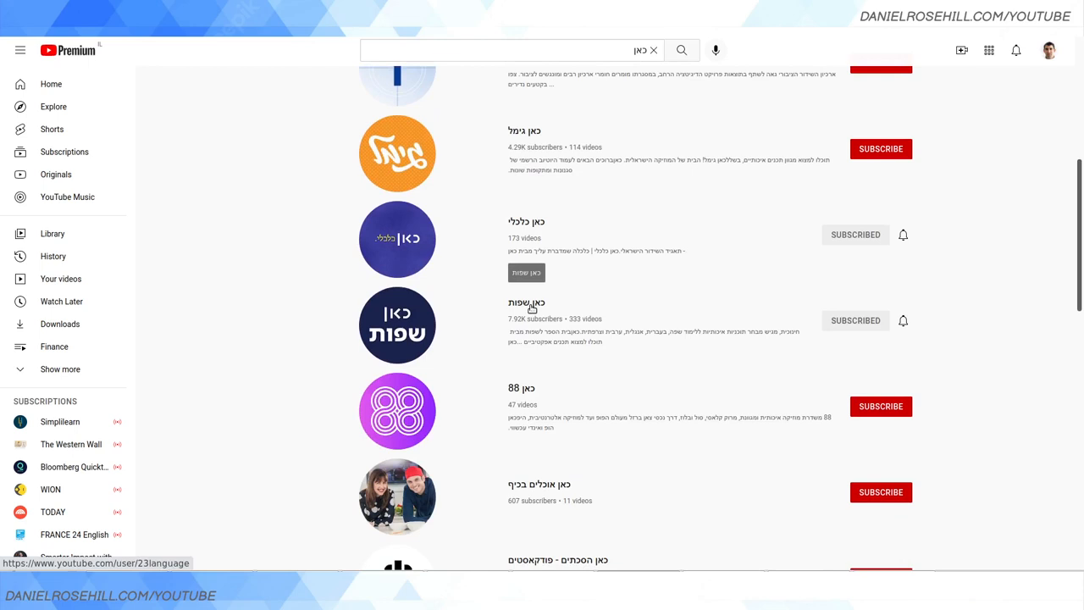
scroll("down", 3)
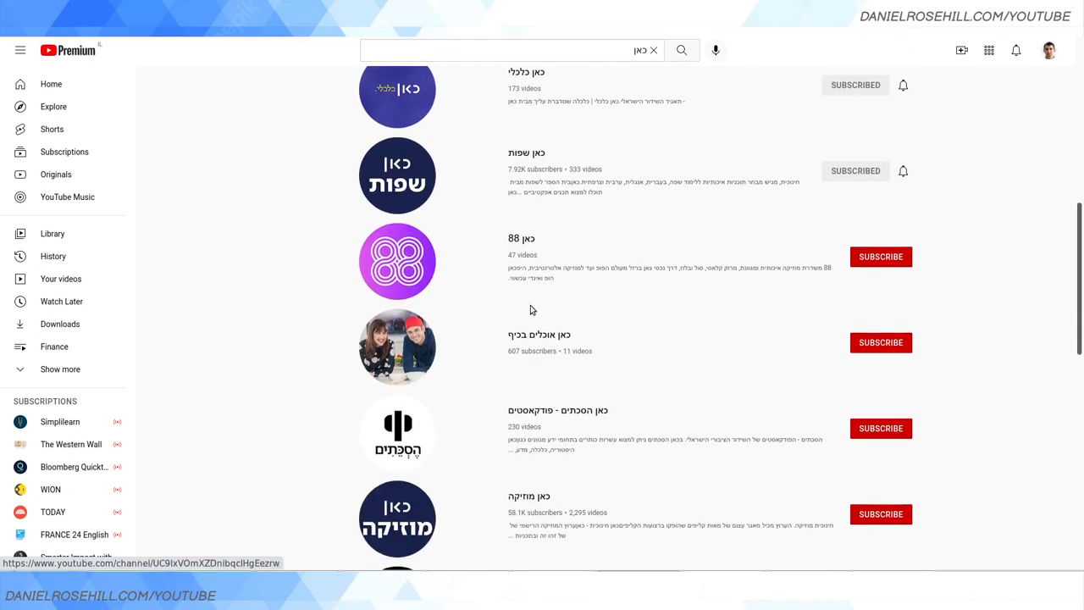
scroll("down", 3)
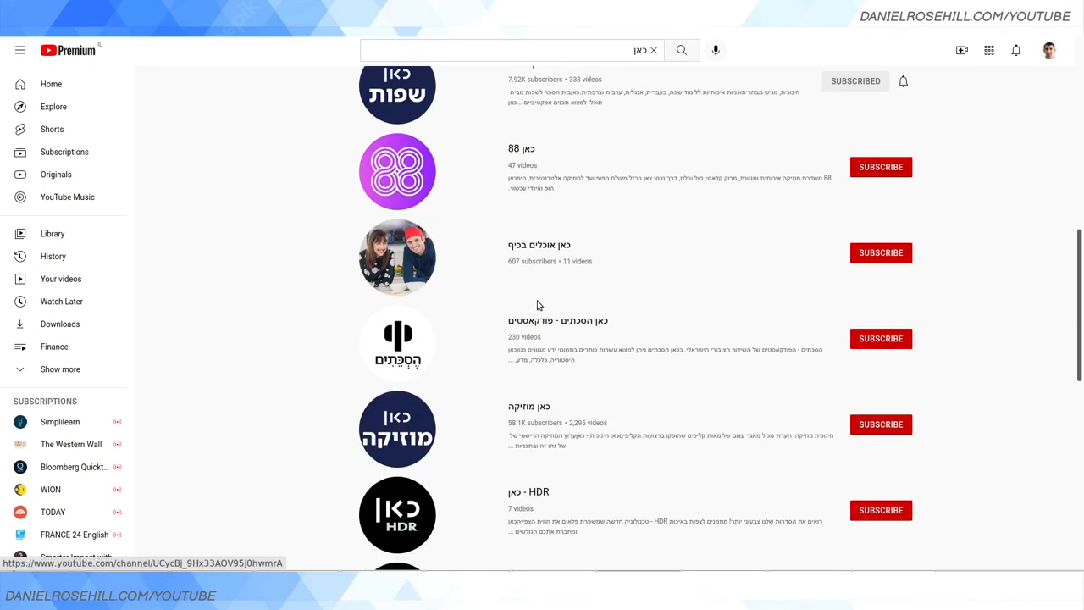
scroll("down", 3)
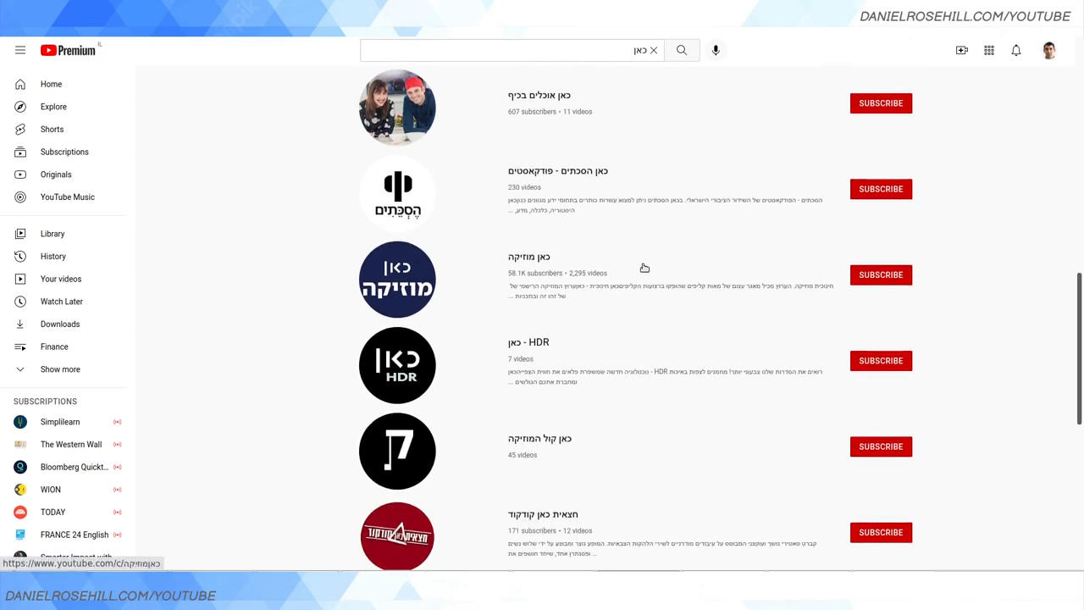
scroll("down", 3)
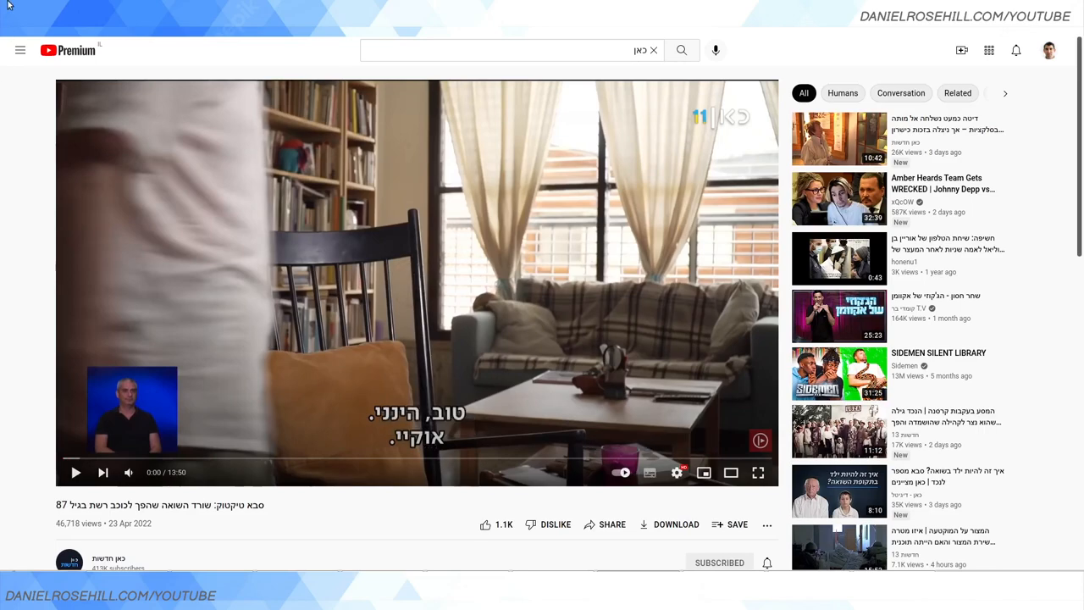
scroll("down", 3)
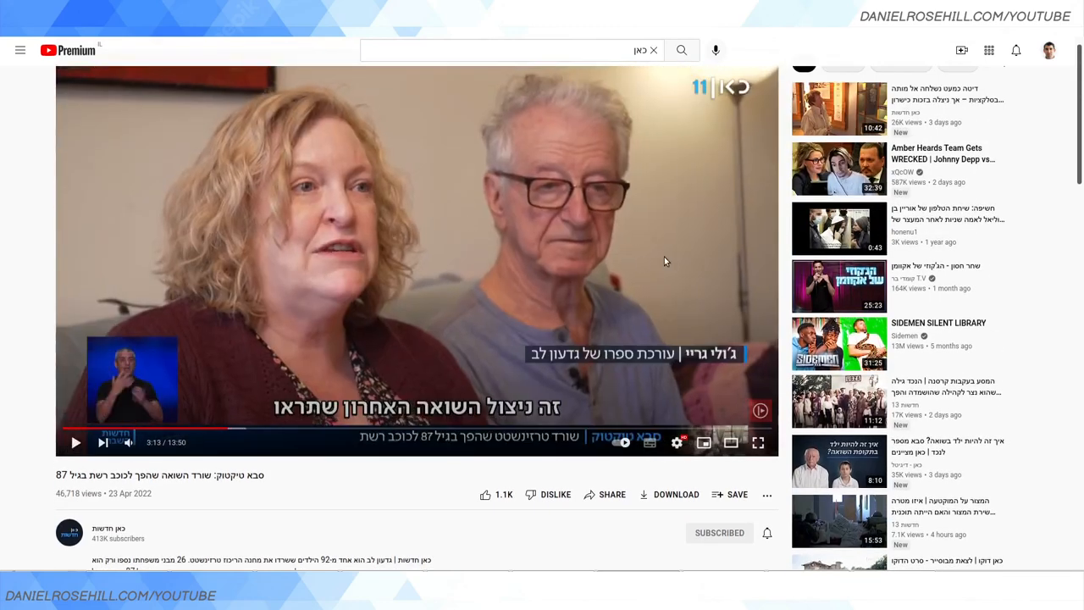
mouse_move(545, 262)
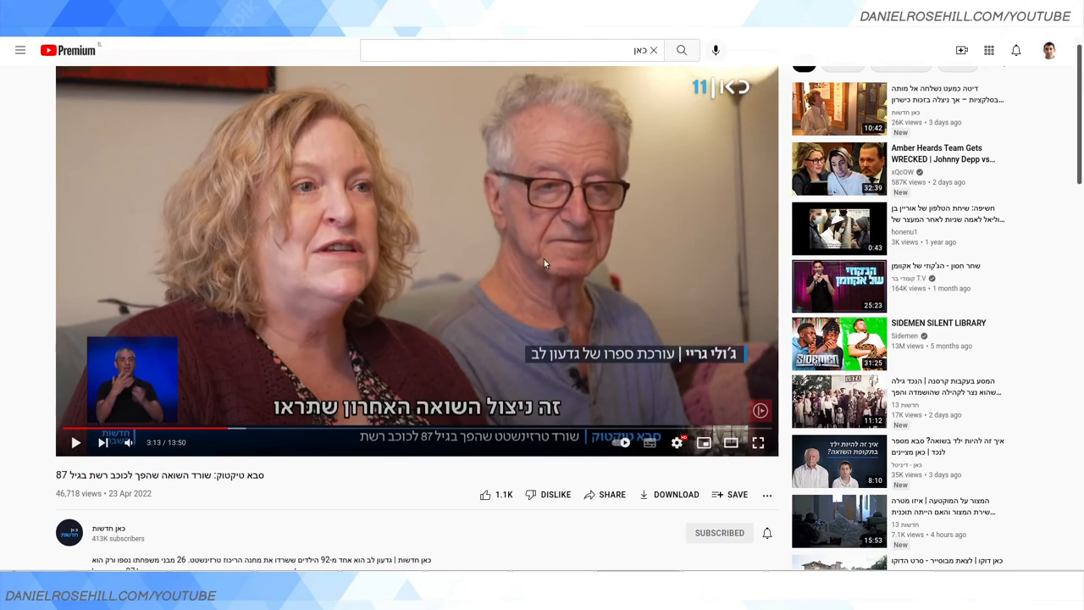
mouse_move(320, 379)
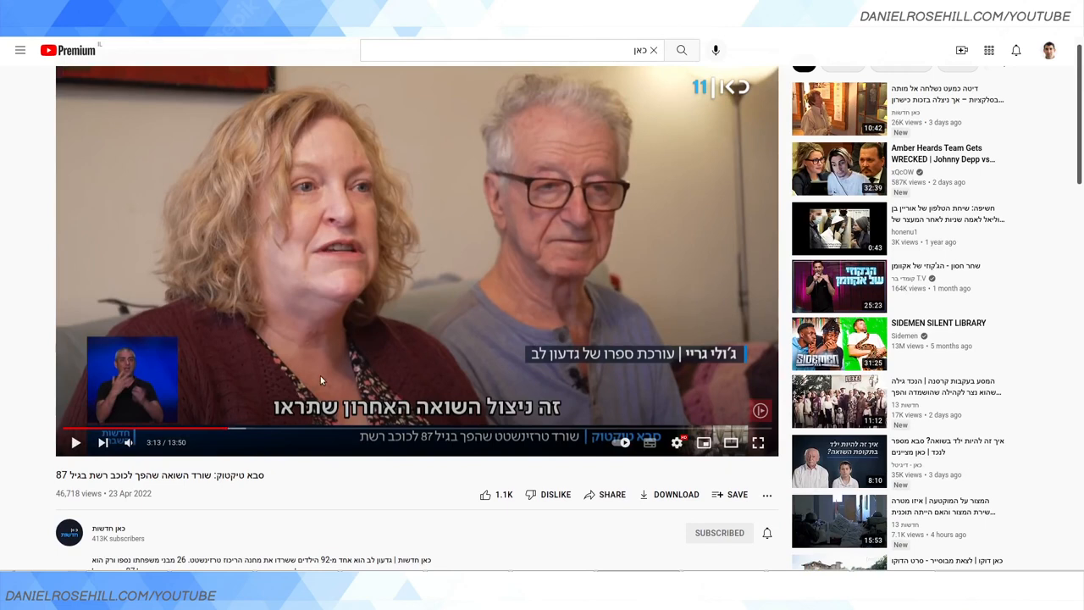
mouse_move(380, 315)
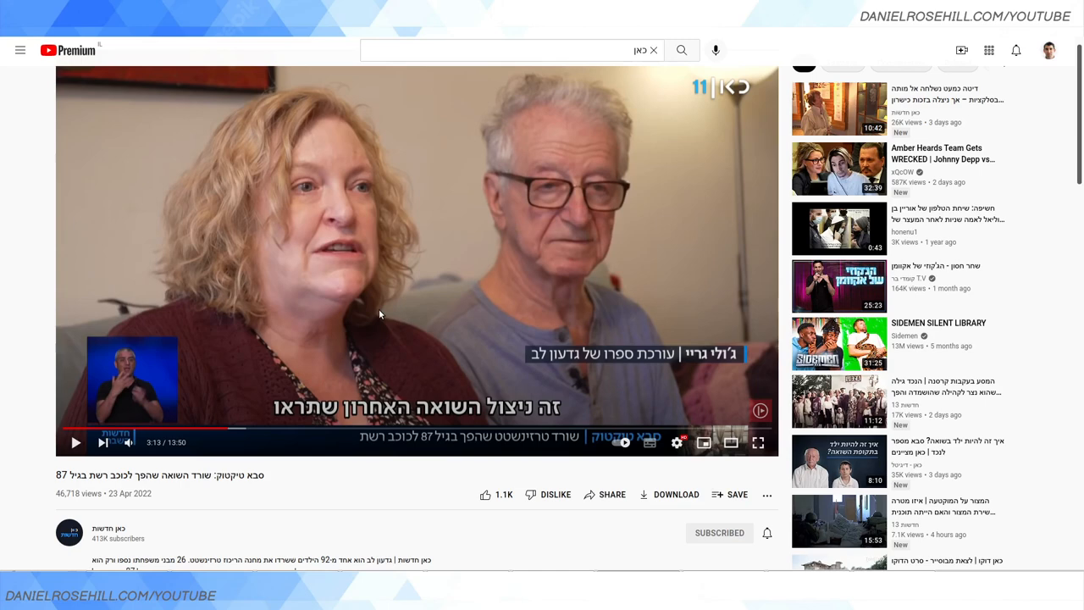
mouse_move(7, 8)
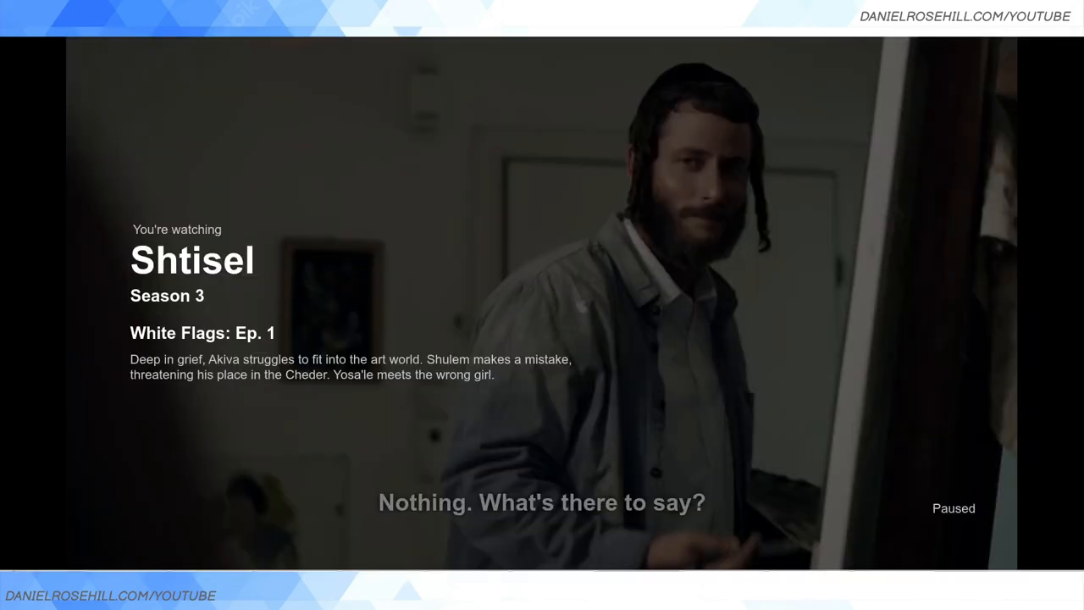
View Shtisel's Hebrew [Original] audio and English subtitle options, then leave for language browsing.
left_click(933, 527)
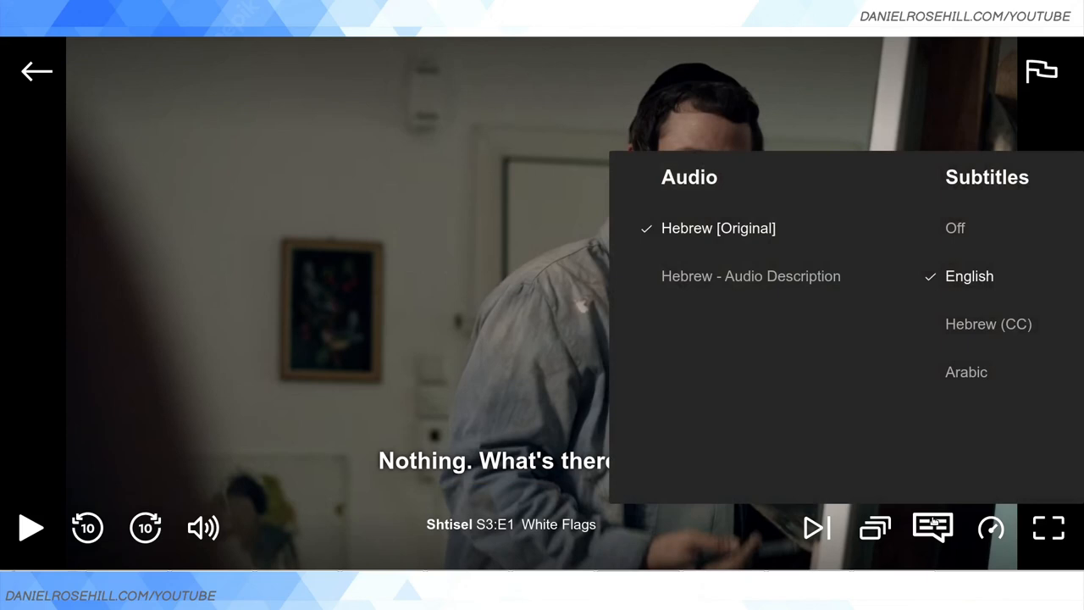
mouse_move(851, 396)
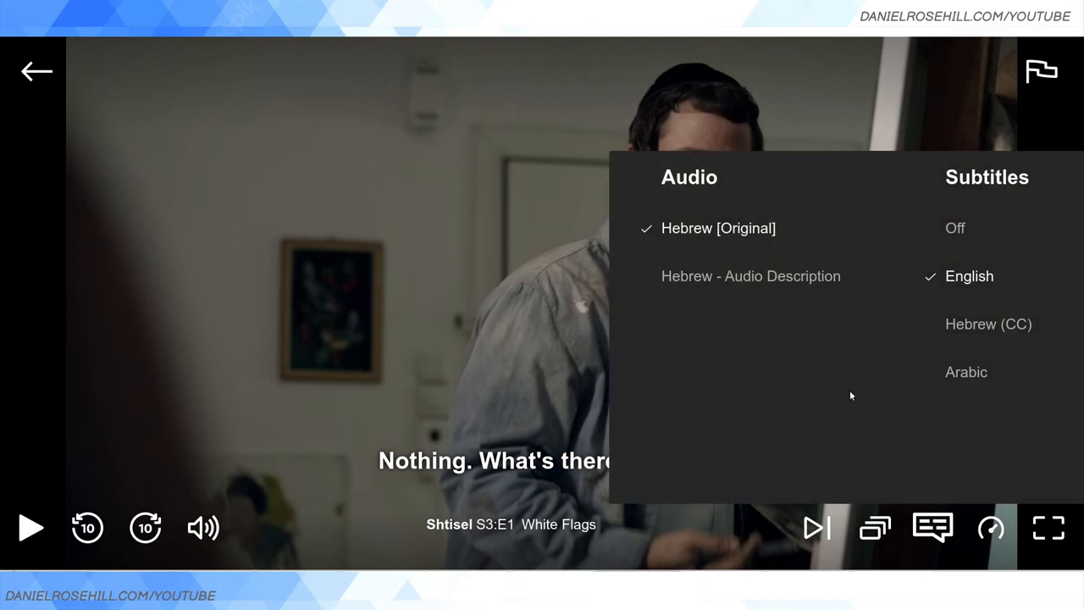
mouse_move(808, 369)
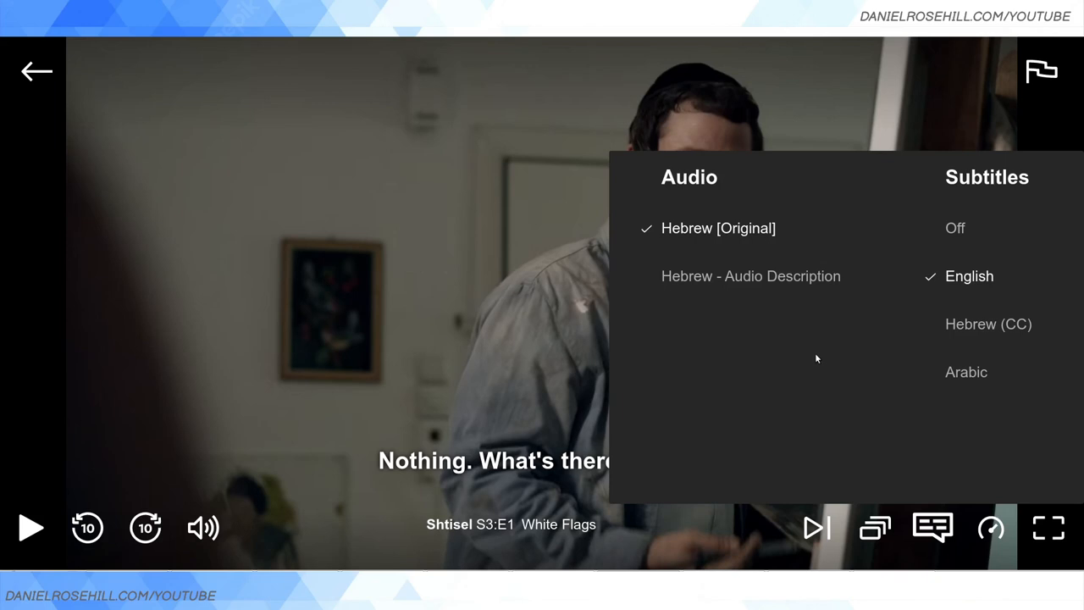
left_click(37, 71)
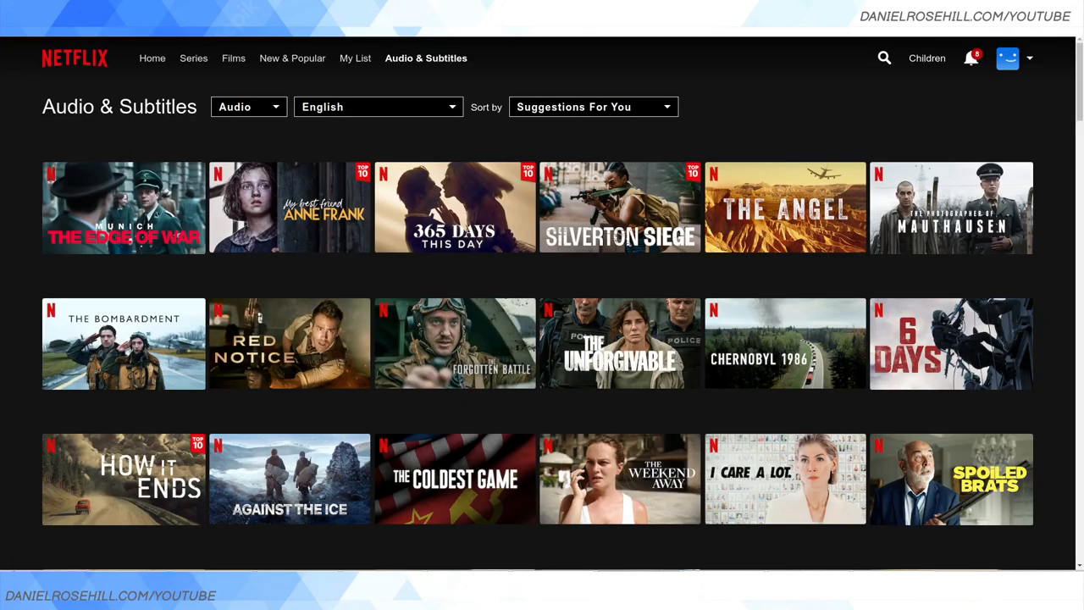
mouse_move(845, 58)
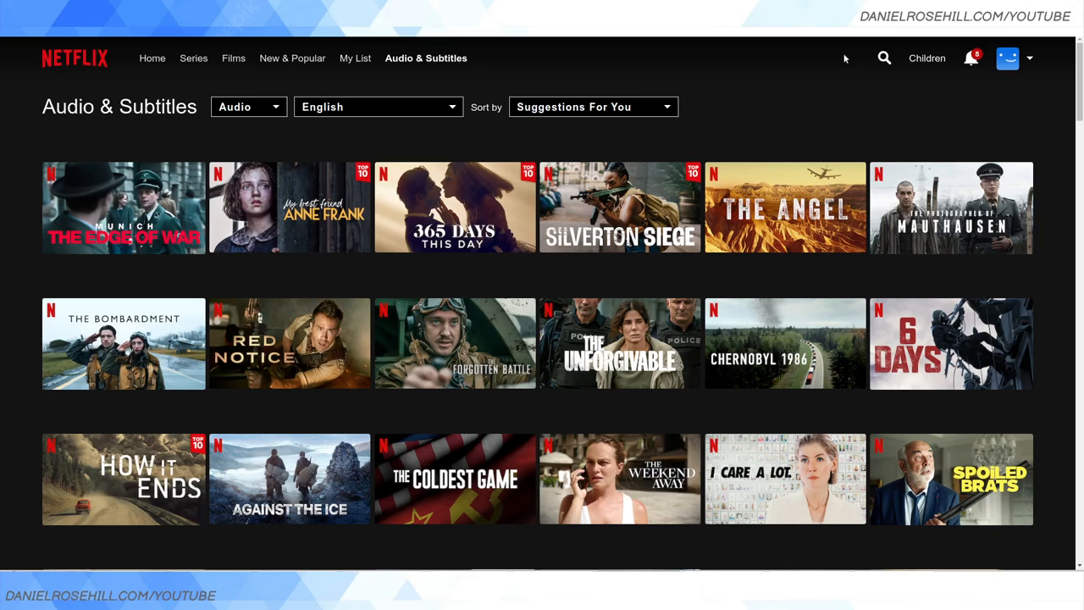
mouse_move(842, 87)
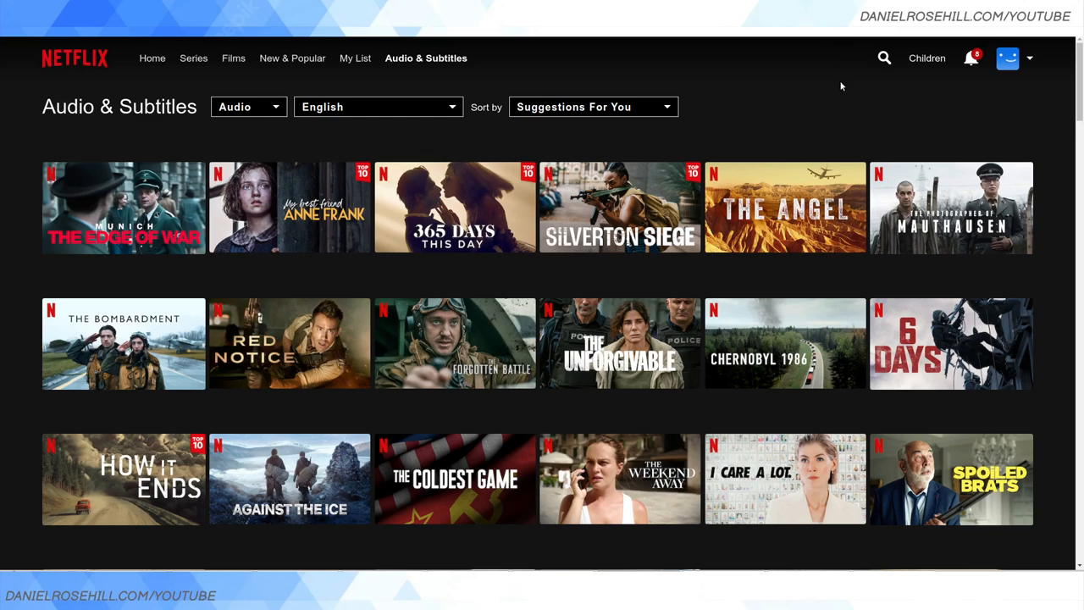
mouse_move(843, 120)
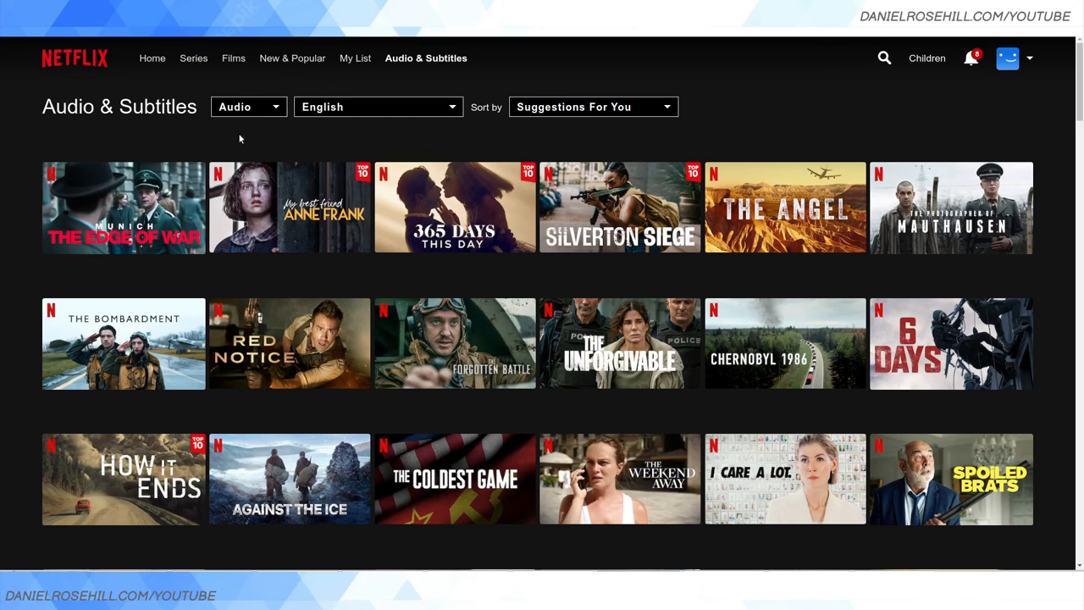
mouse_move(426, 58)
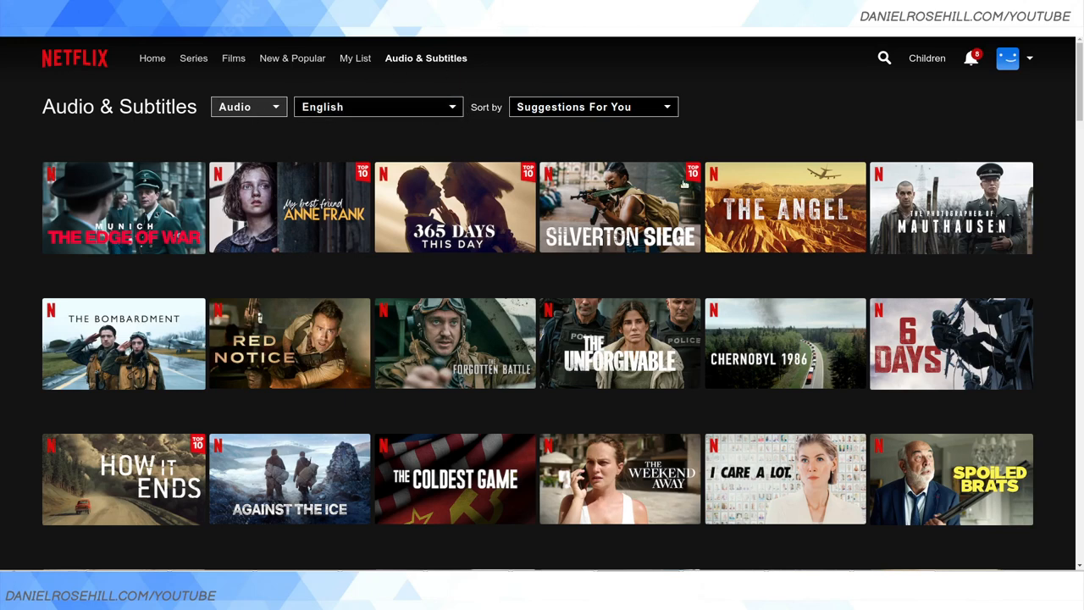
mouse_move(388, 215)
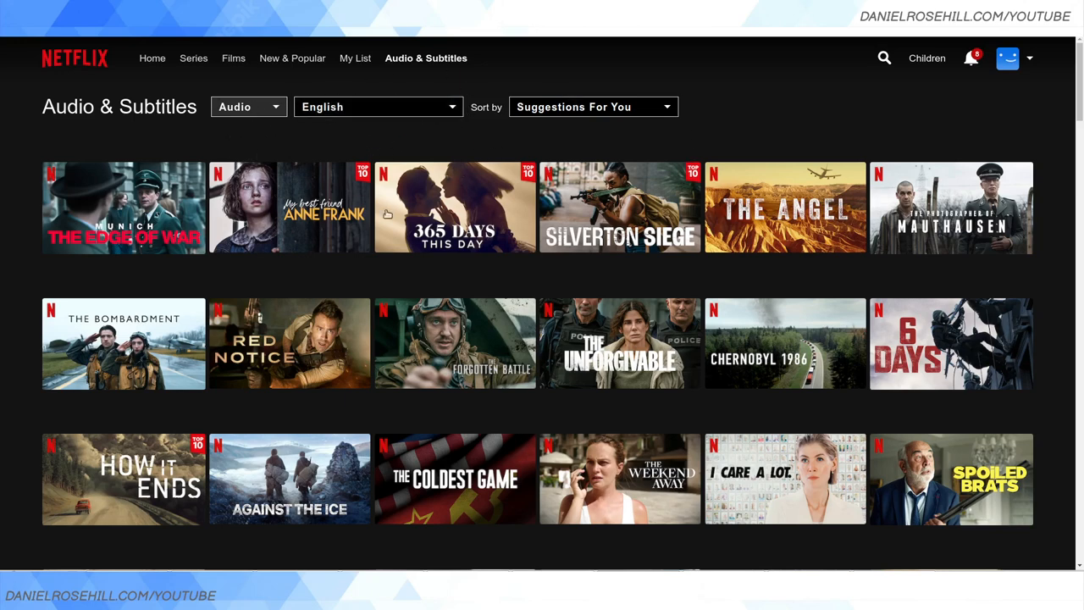
mouse_move(621, 344)
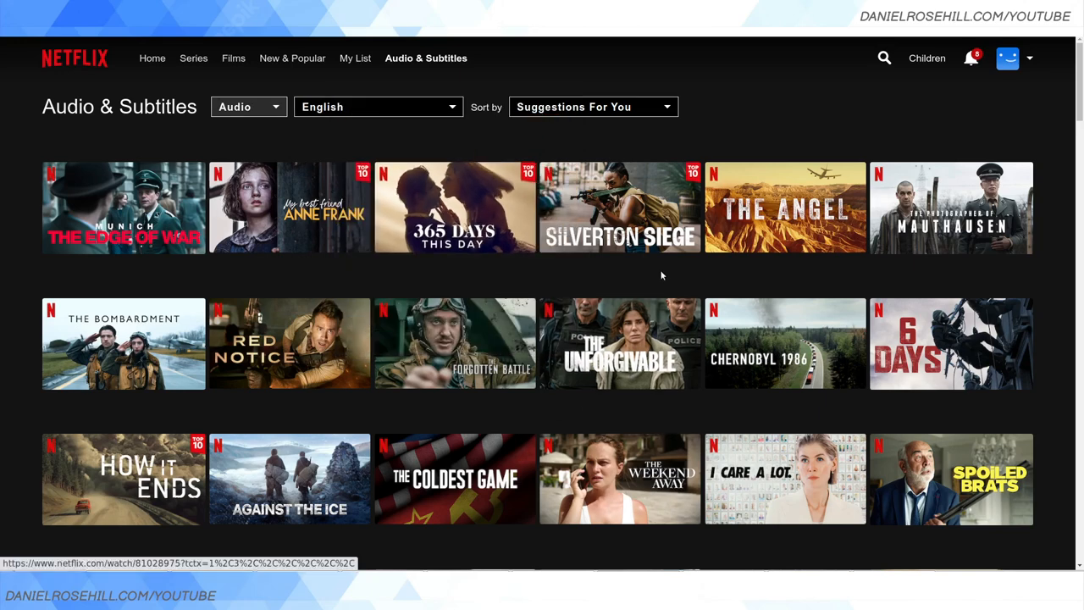
mouse_move(901, 114)
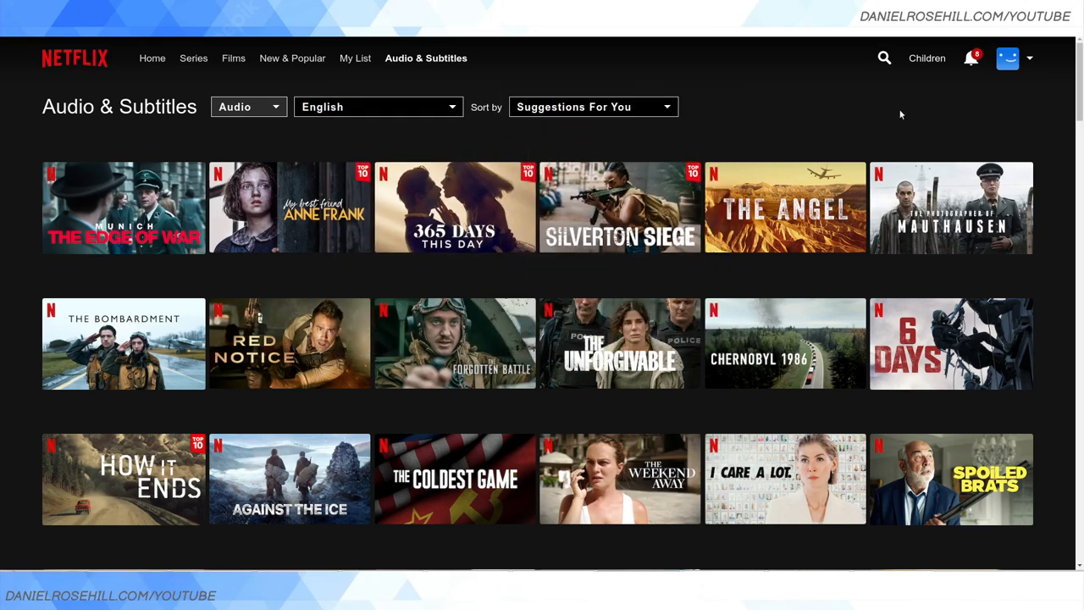
mouse_move(866, 108)
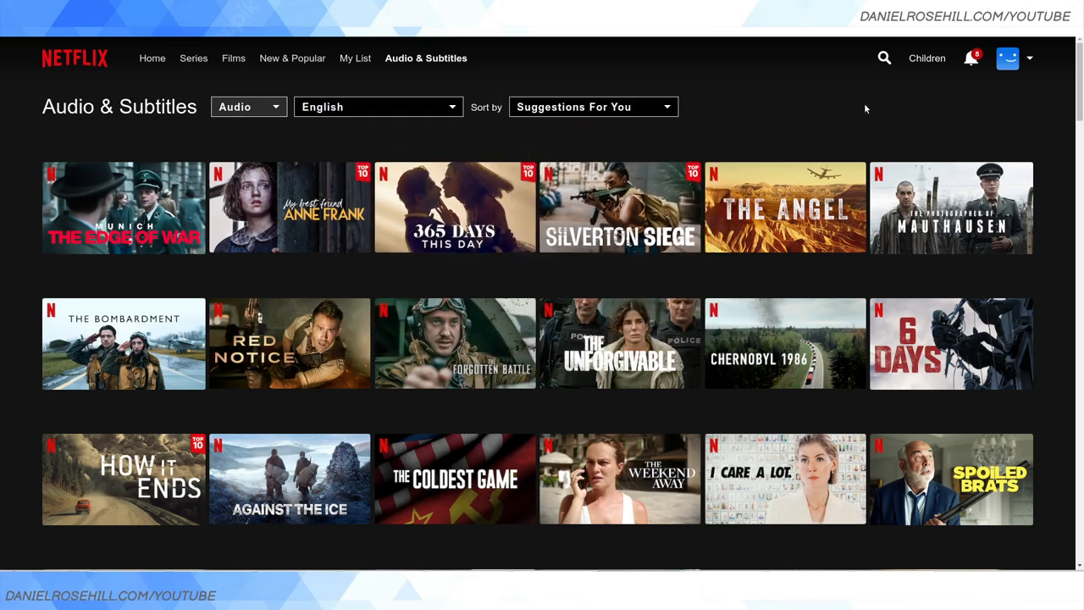
mouse_move(328, 142)
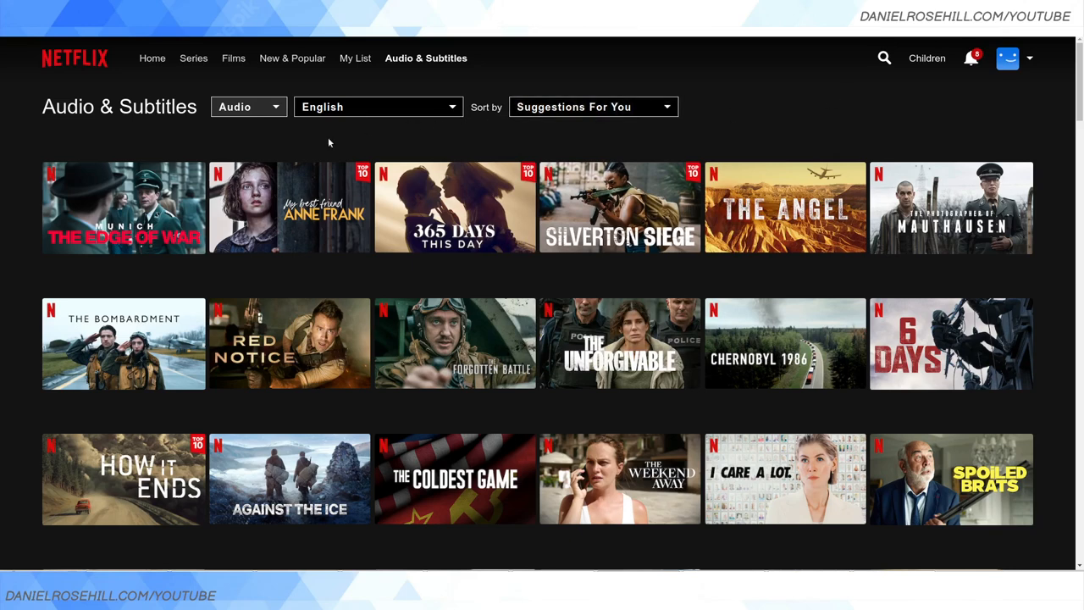
Set the browse audio language to Hebrew, listing titles like Heartstopper and Shrek.
left_click(377, 106)
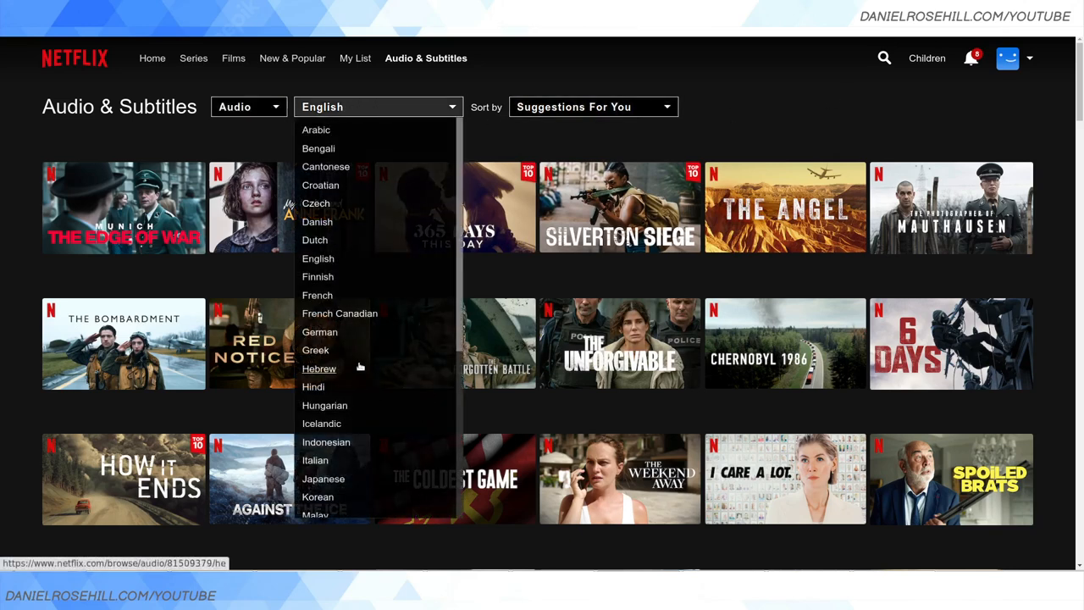
left_click(318, 368)
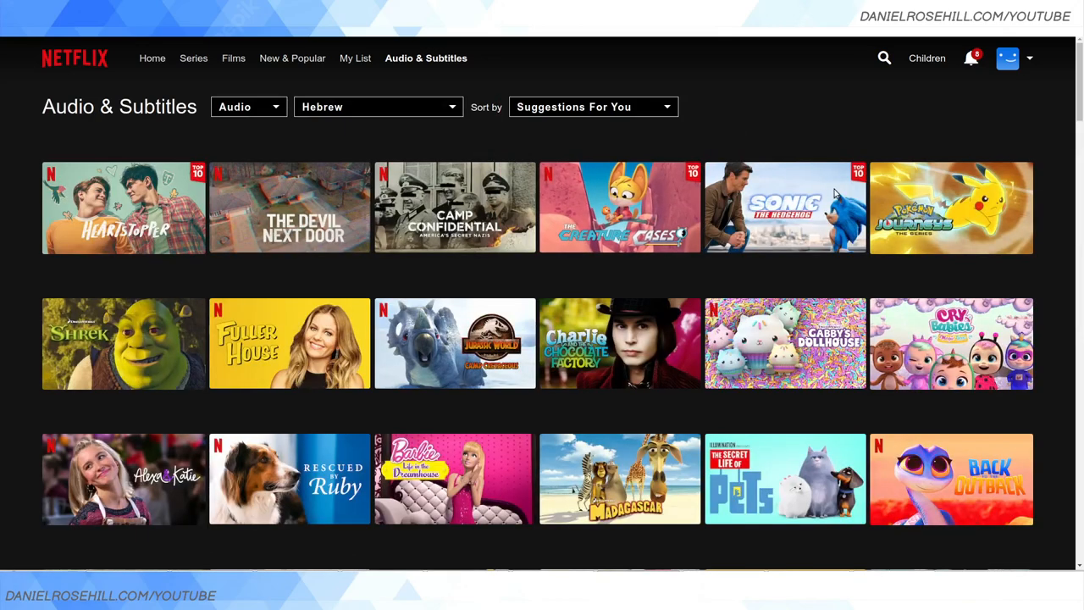
scroll("down", 3)
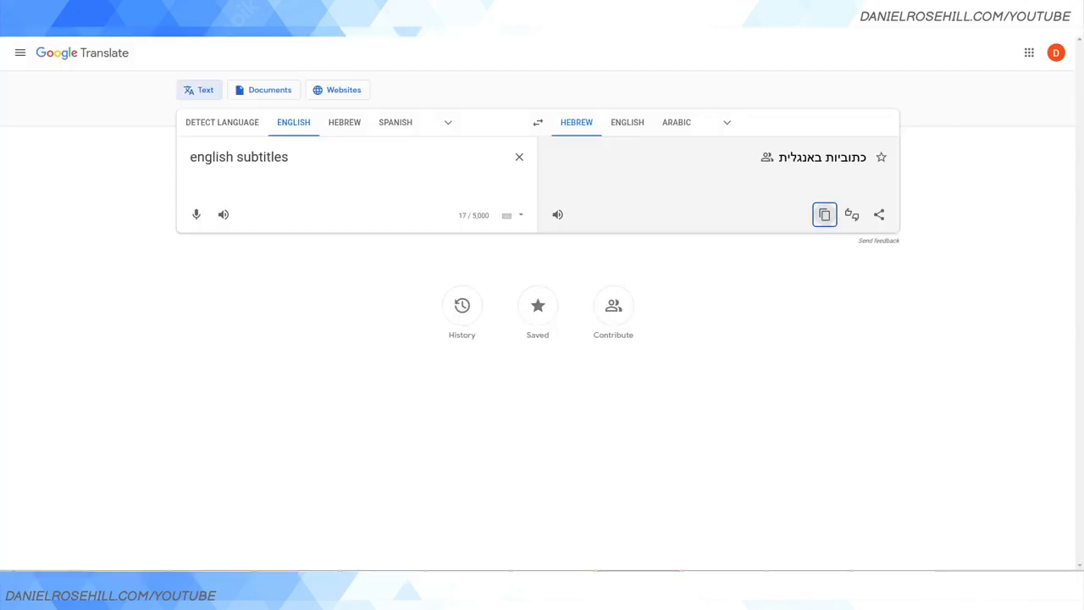
mouse_move(446, 28)
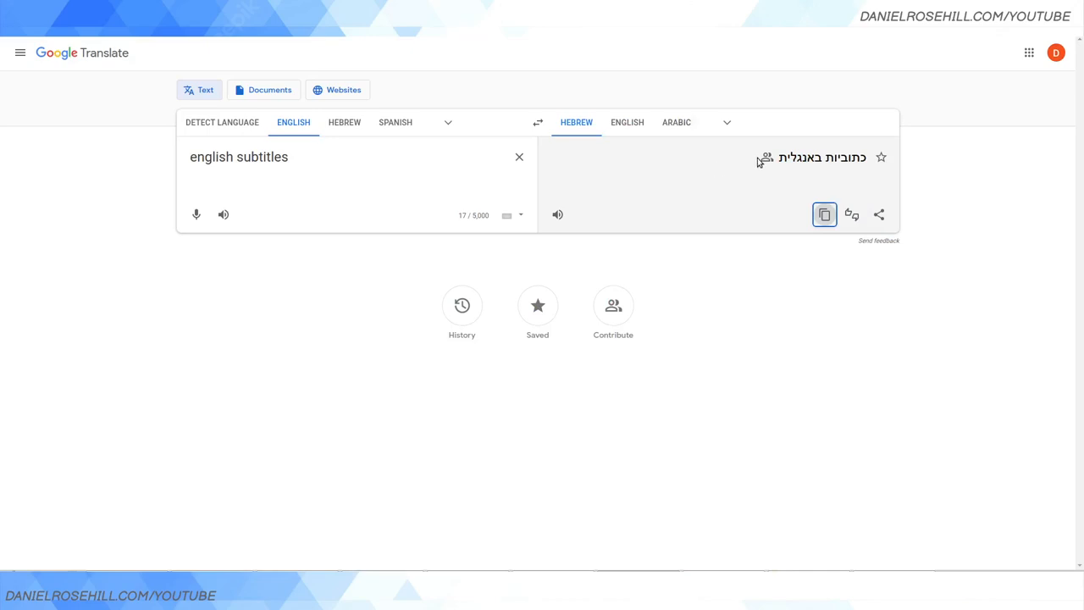
mouse_move(3, 258)
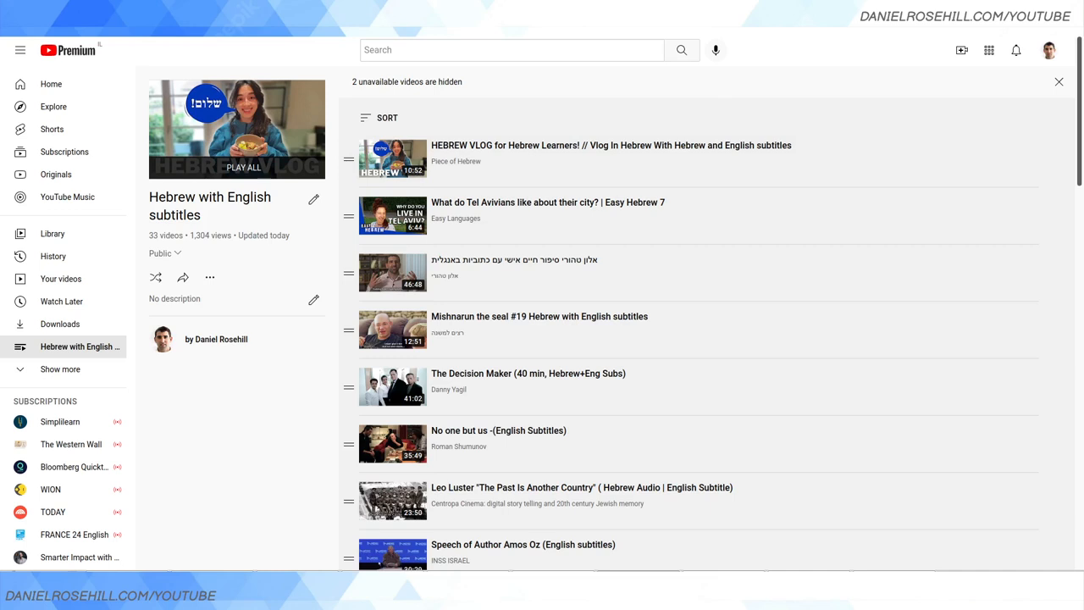
mouse_move(525, 329)
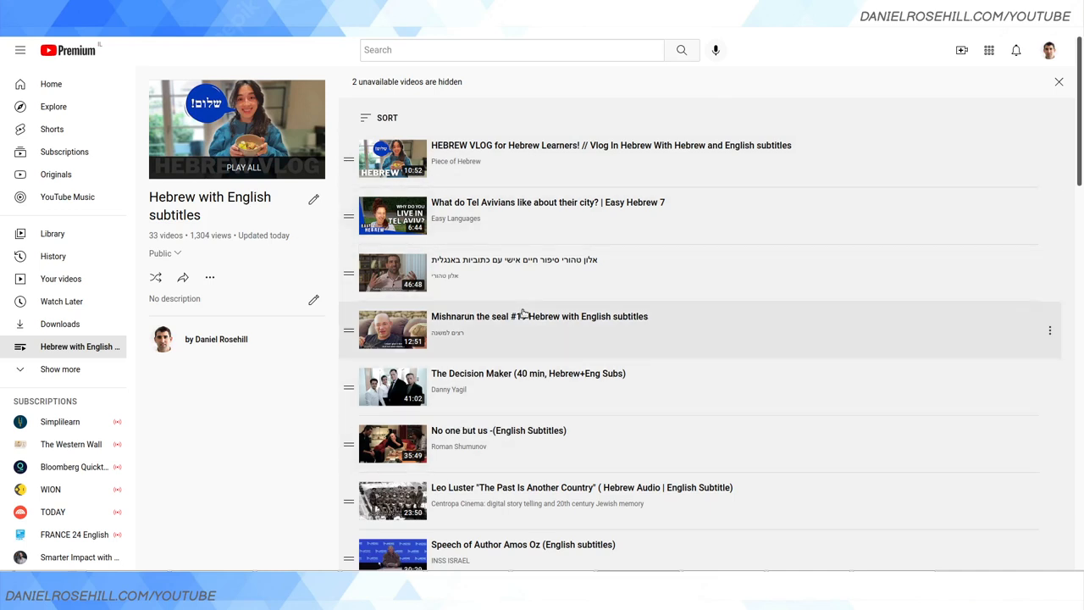